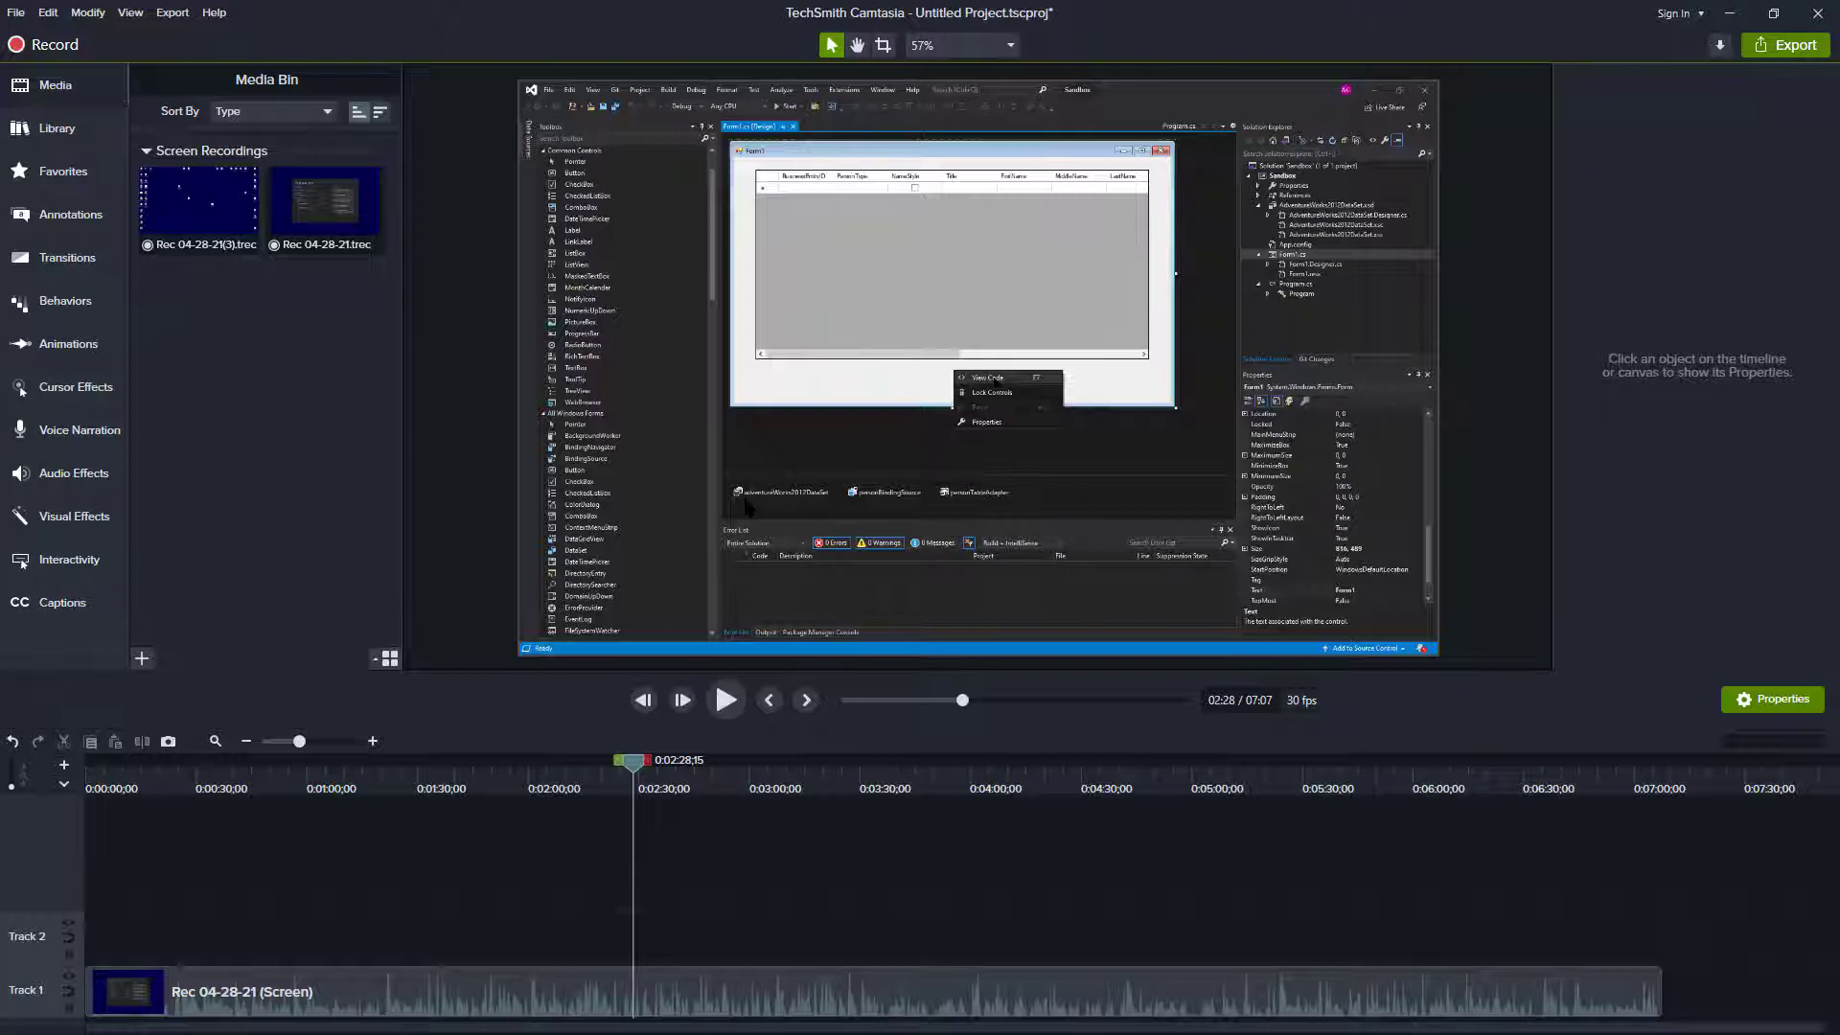
{"action": "mouse_move", "coordinate": [1155, 573]}
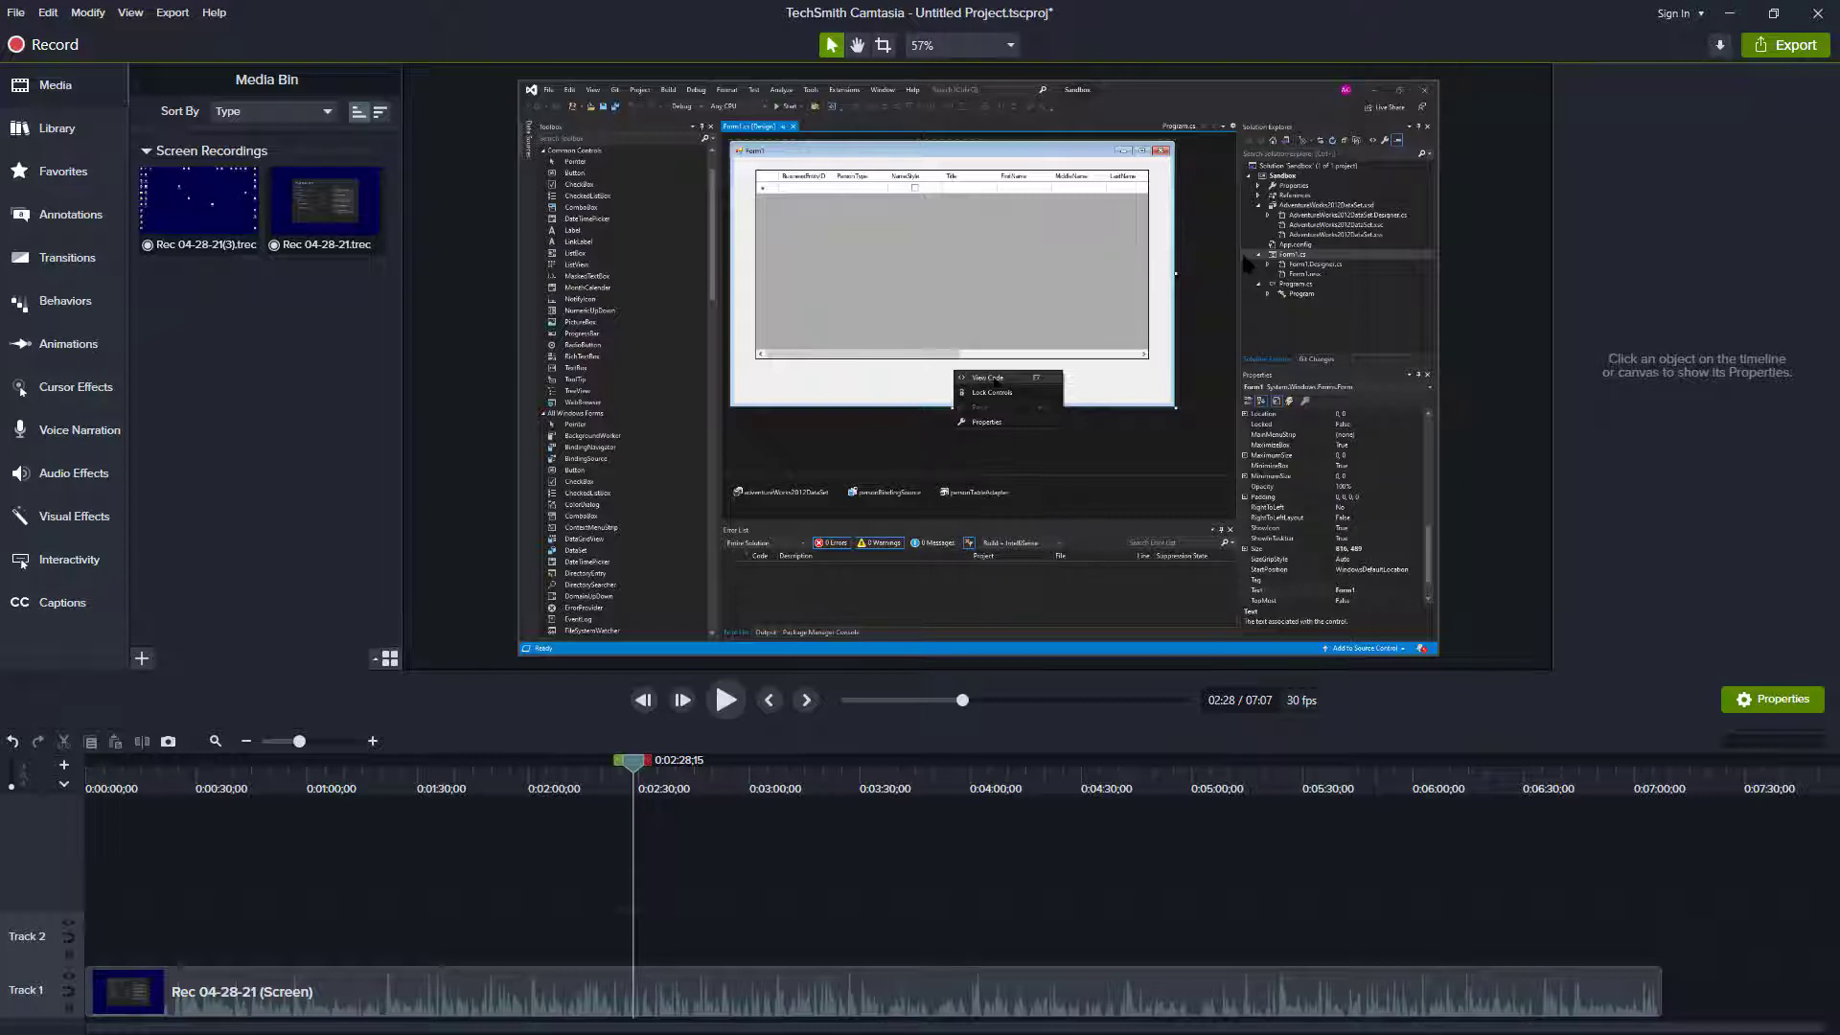
{"action": "mouse_move", "coordinate": [691, 407]}
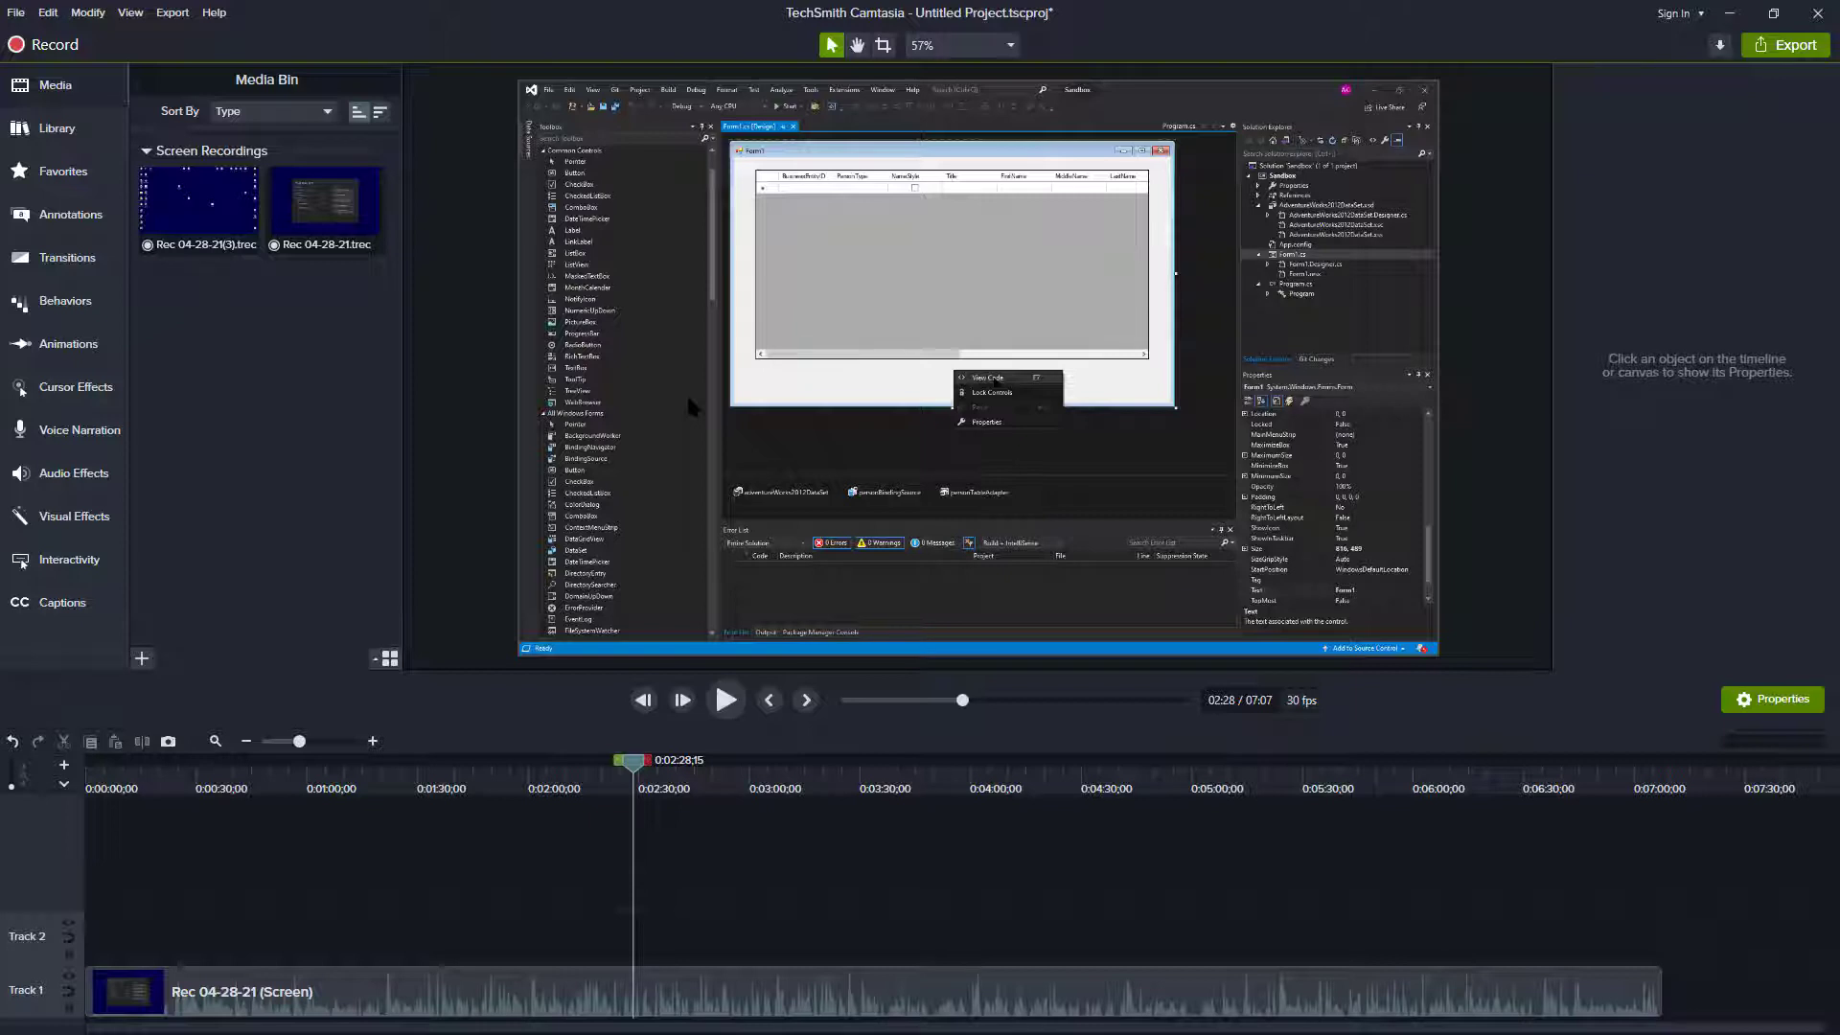
{"action": "mouse_move", "coordinate": [1139, 861]}
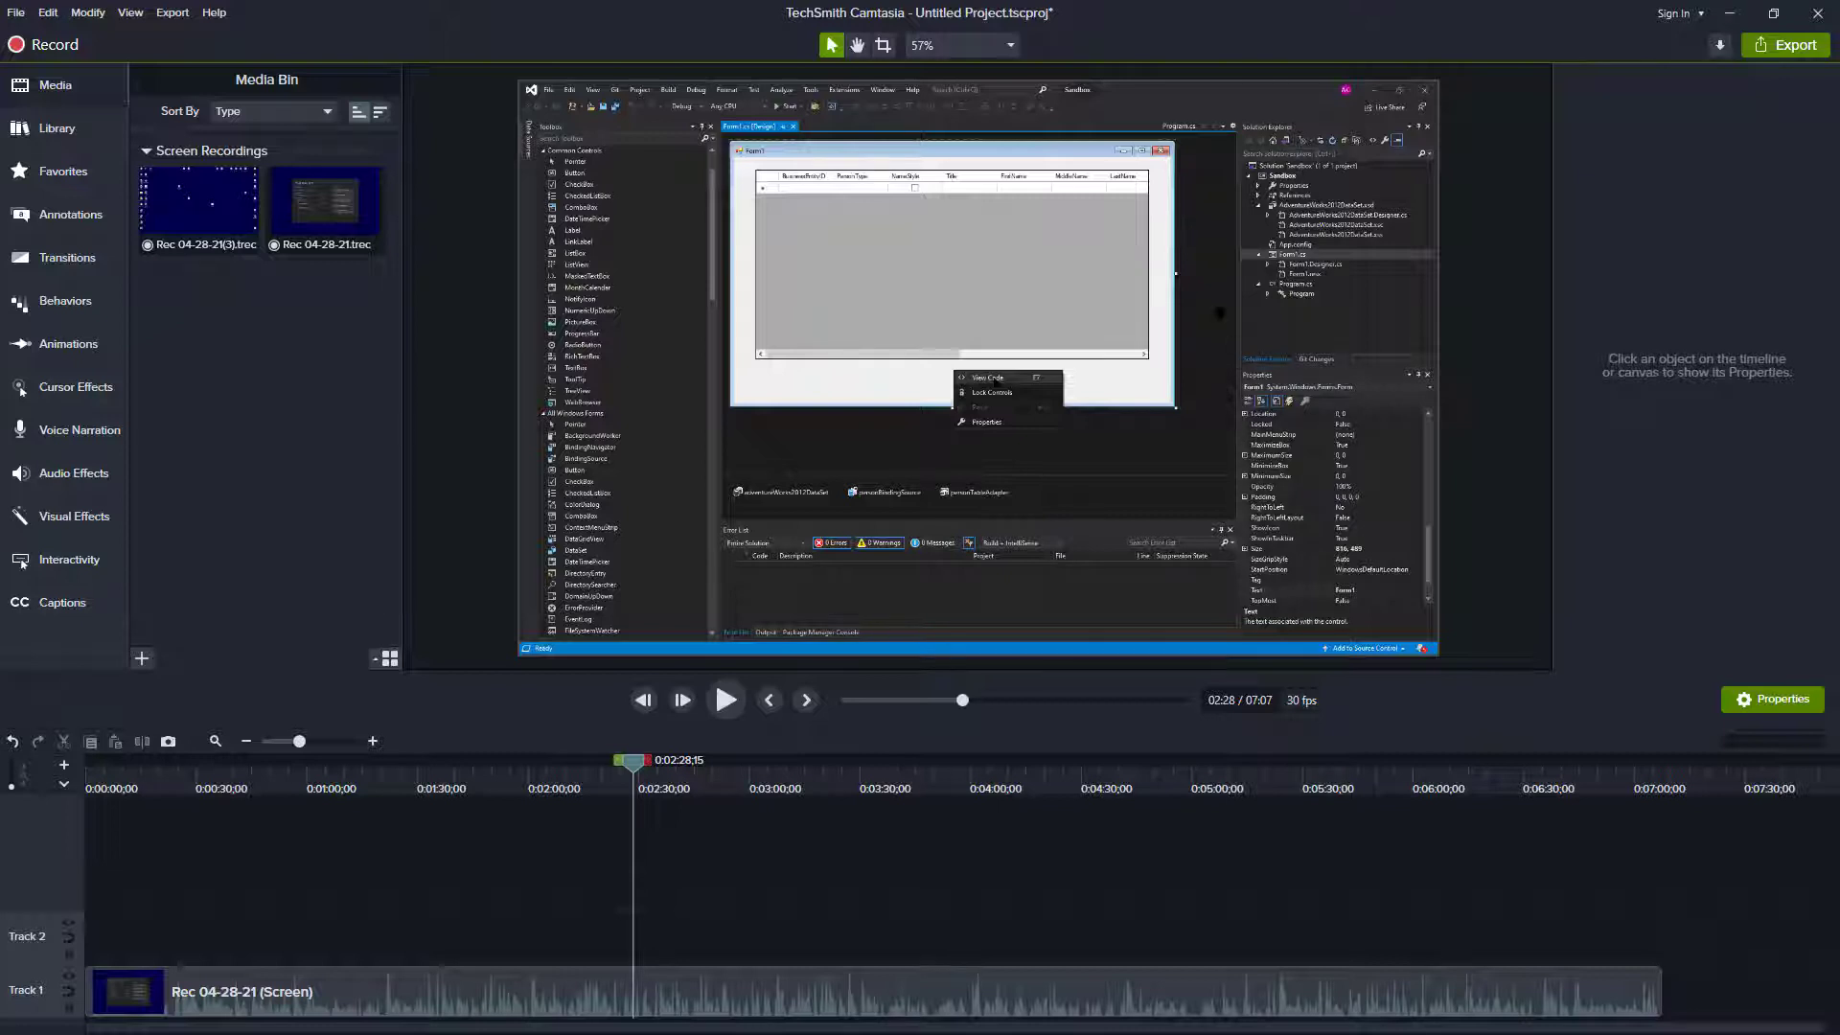
{"action": "mouse_move", "coordinate": [1044, 349]}
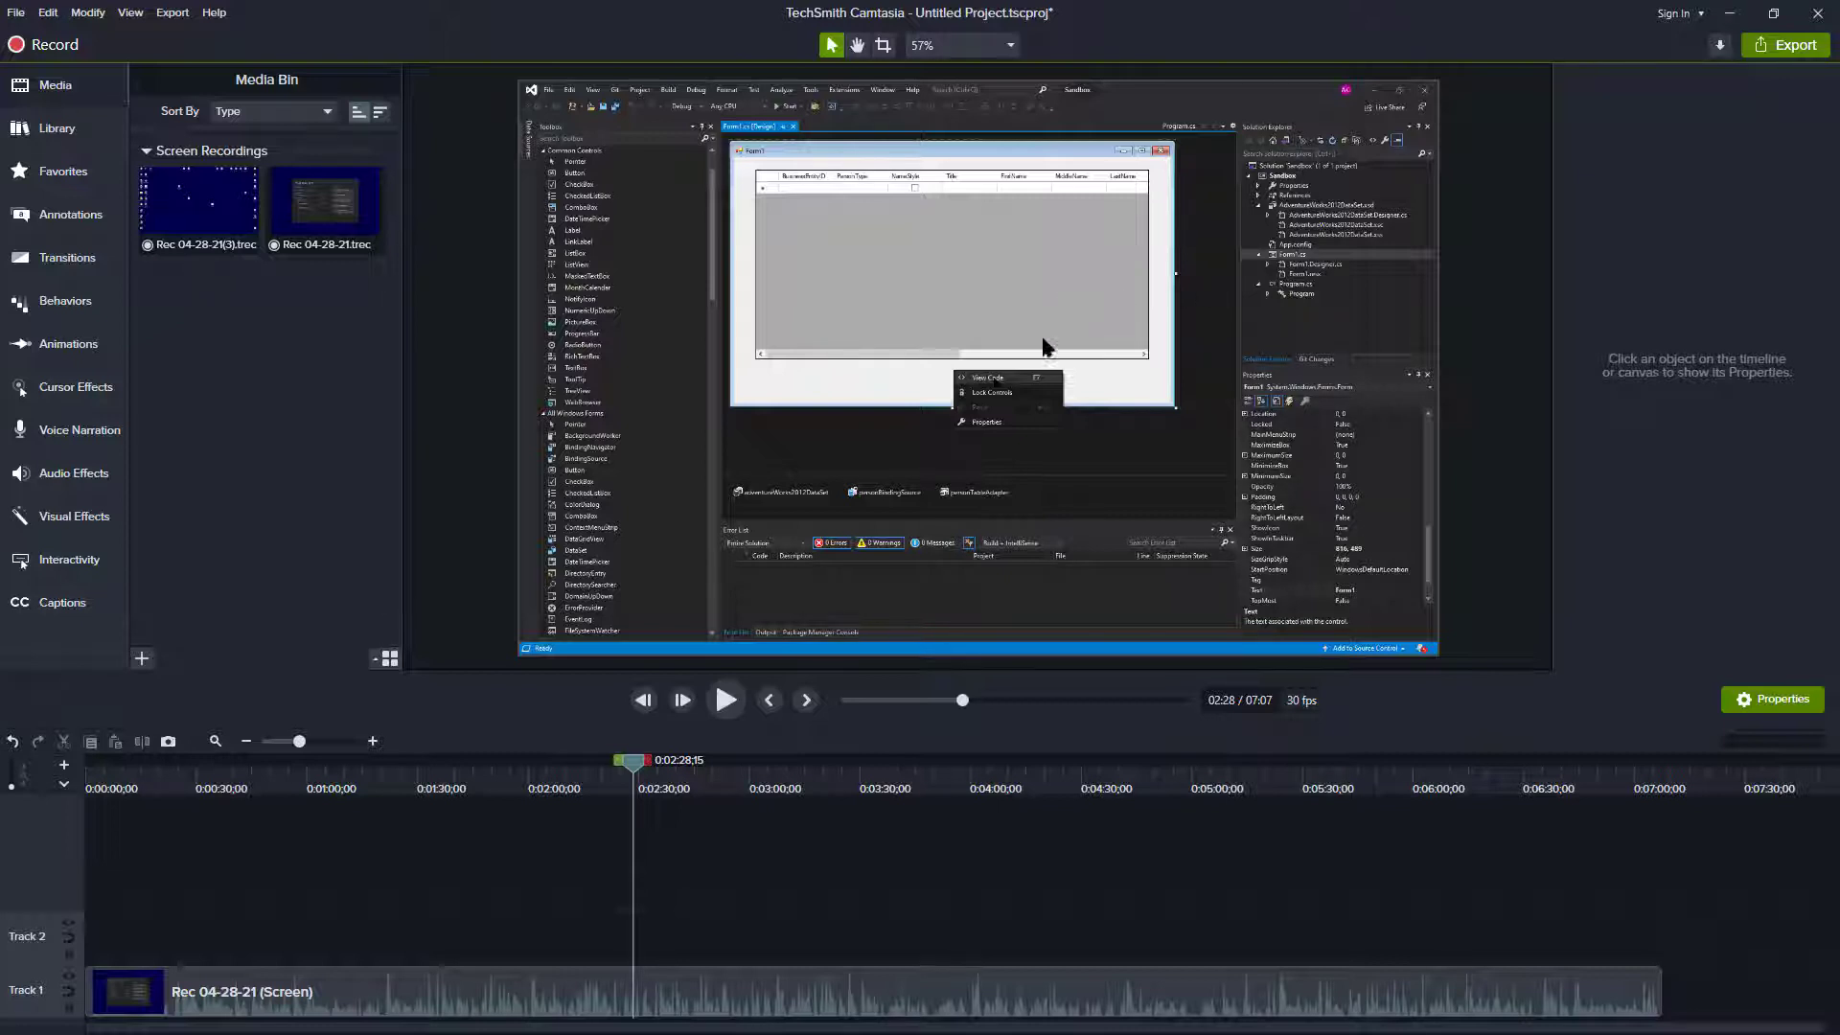
{"action": "mouse_move", "coordinate": [1009, 894]}
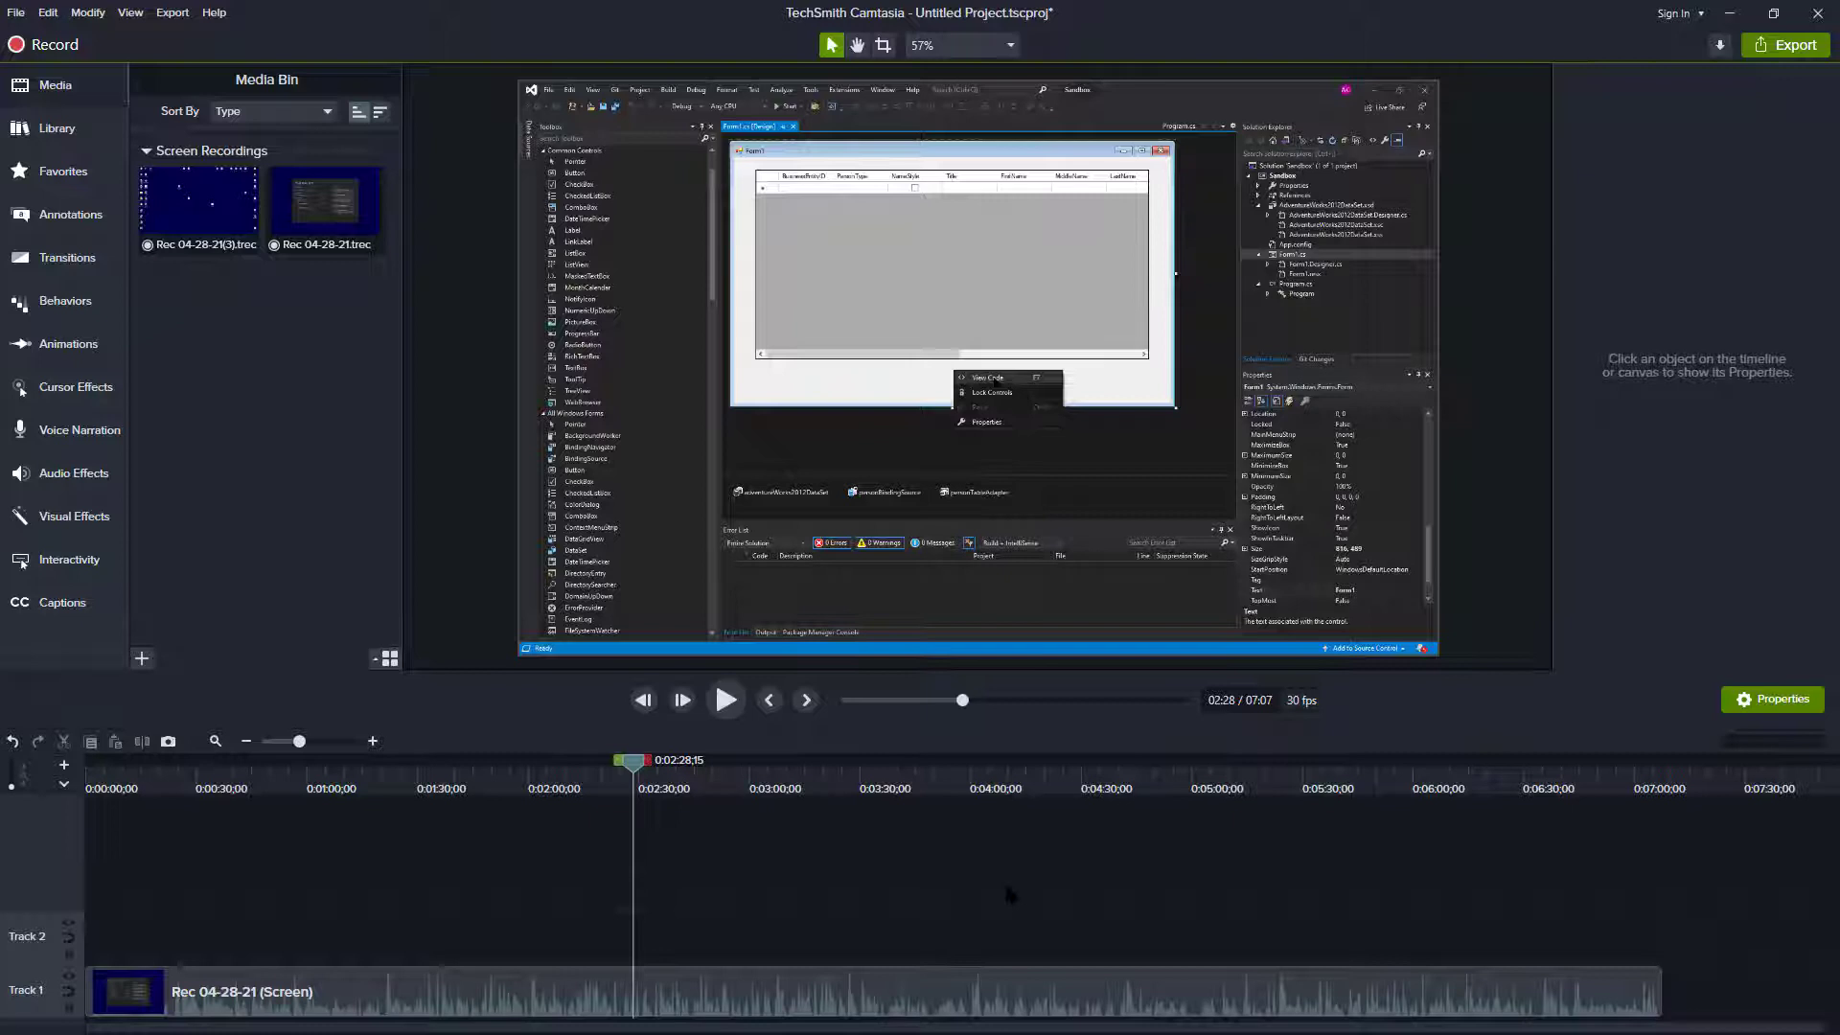
{"action": "mouse_move", "coordinate": [1112, 944]}
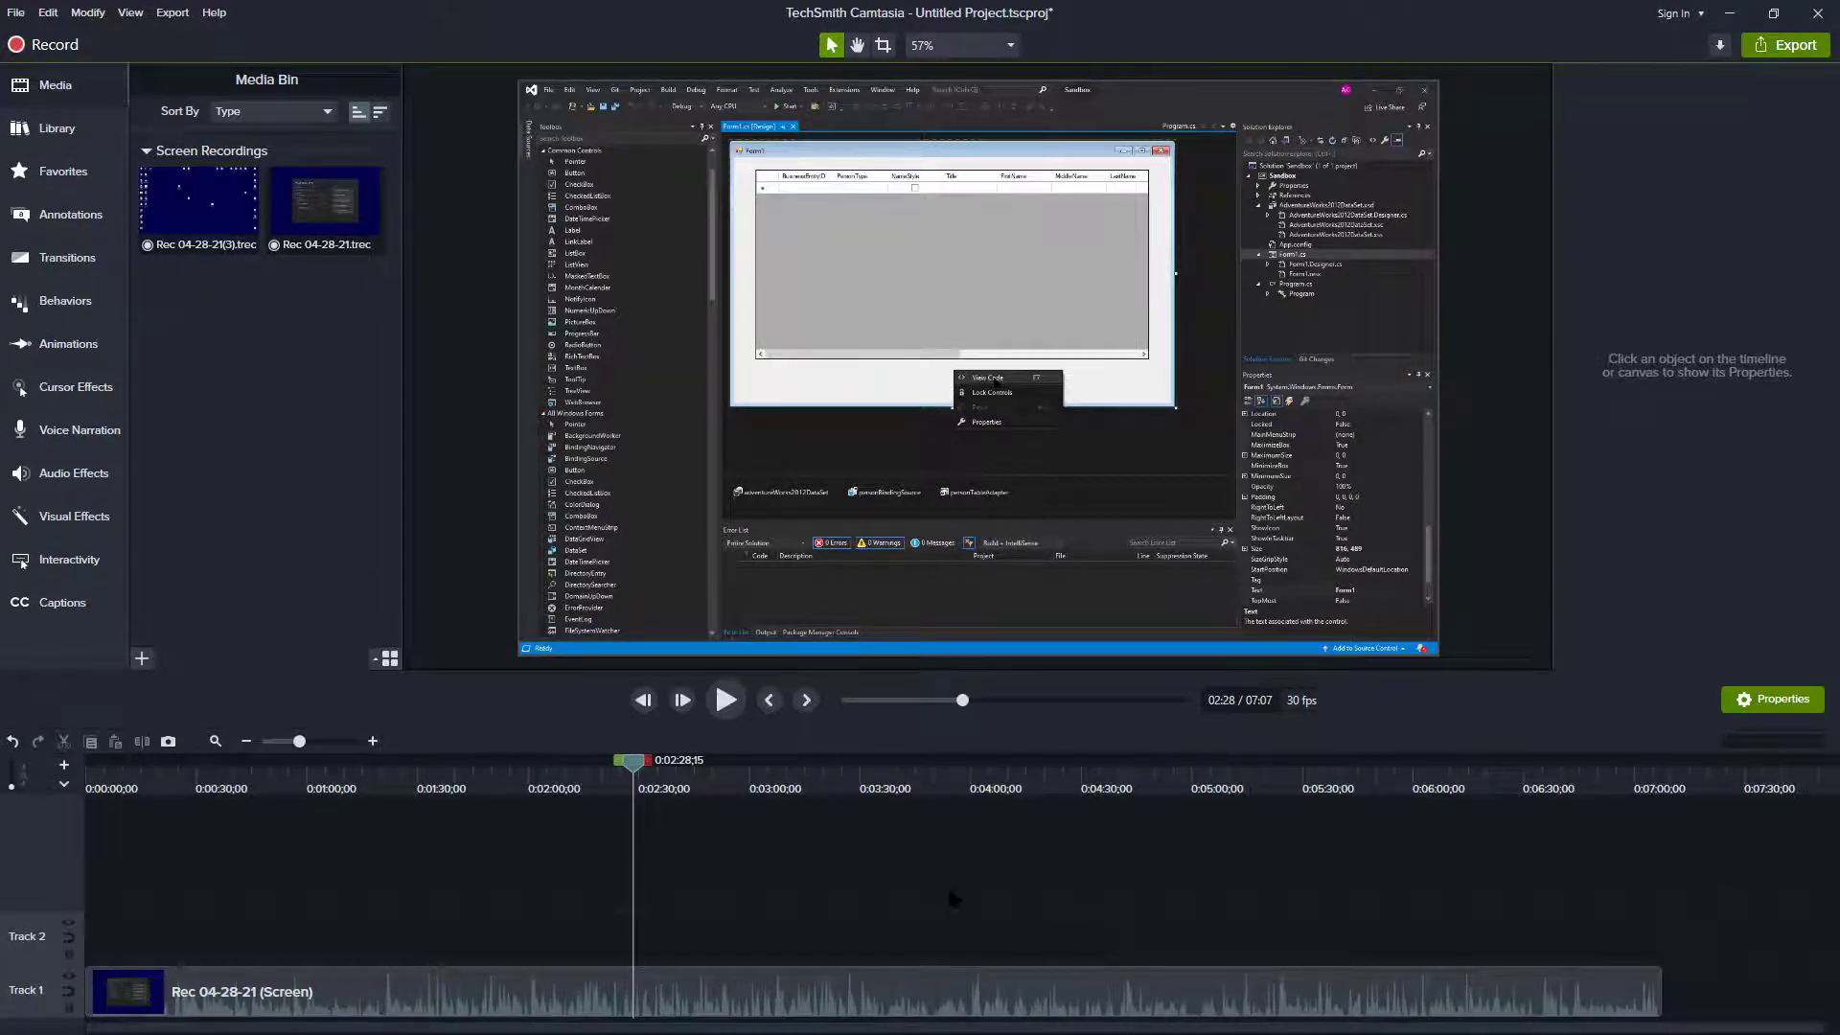
{"action": "mouse_move", "coordinate": [972, 1005]}
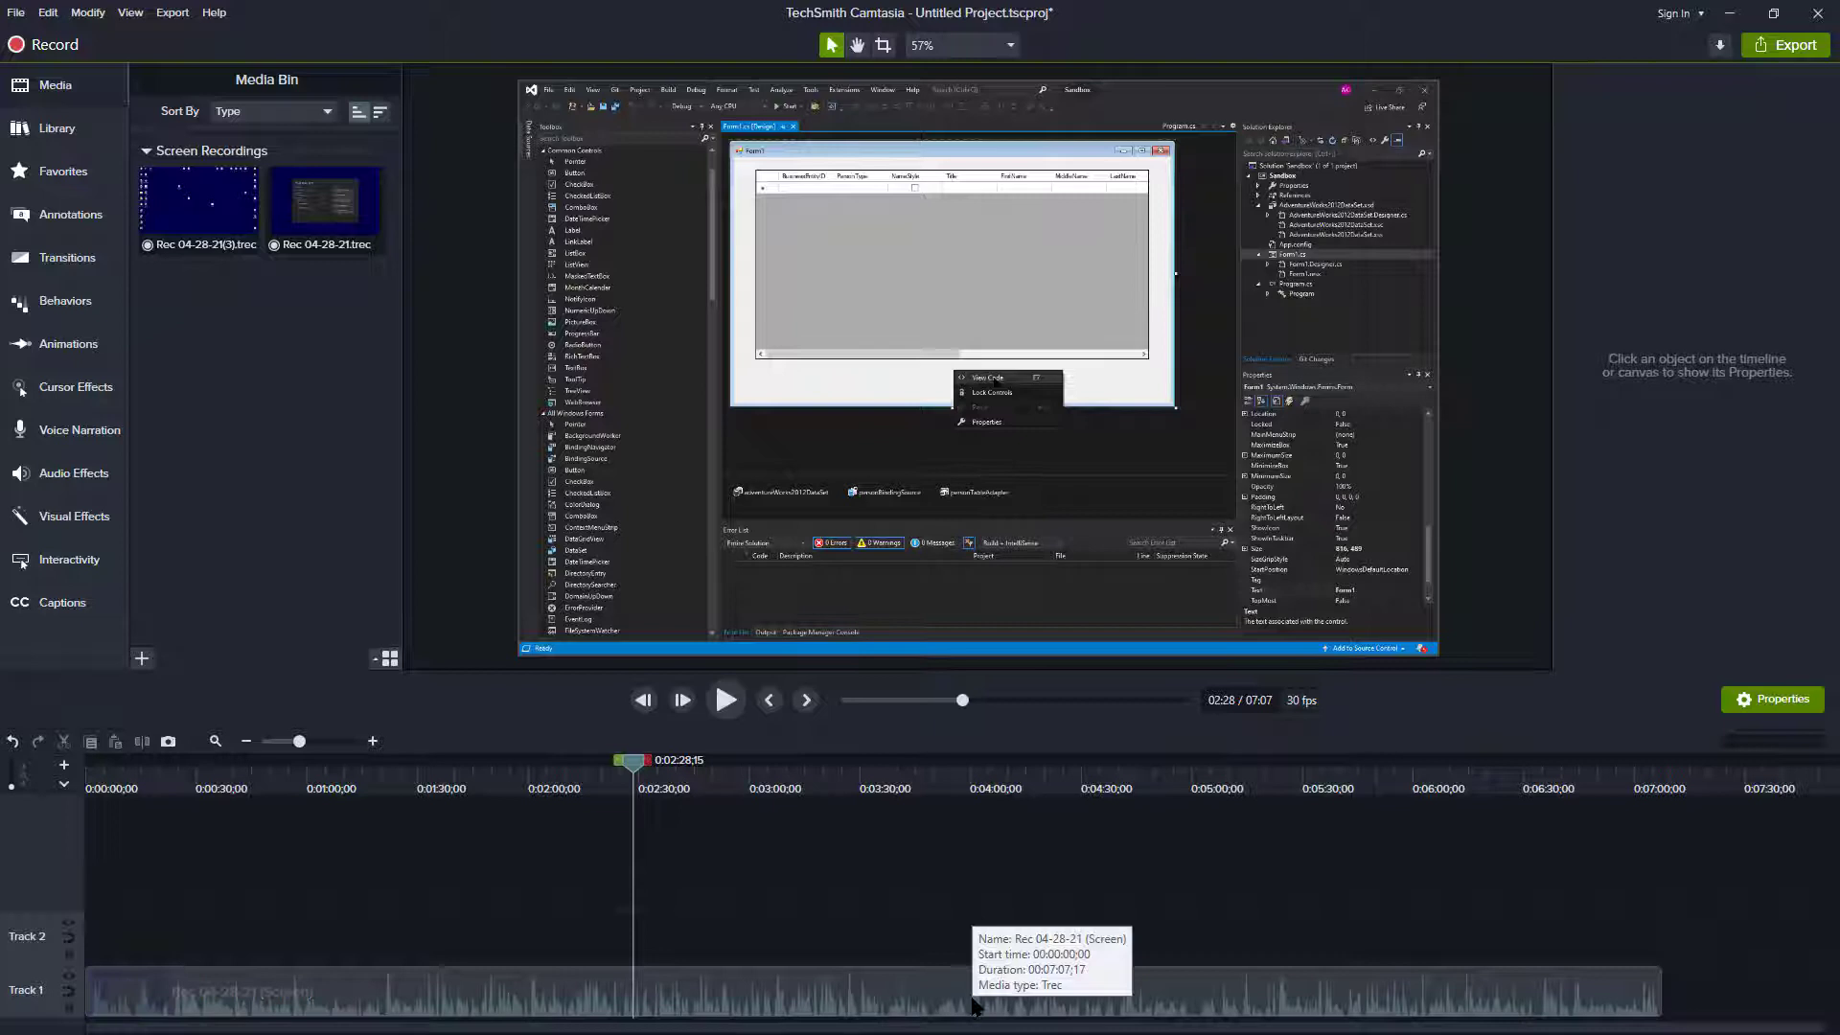
{"action": "mouse_move", "coordinate": [1162, 992]}
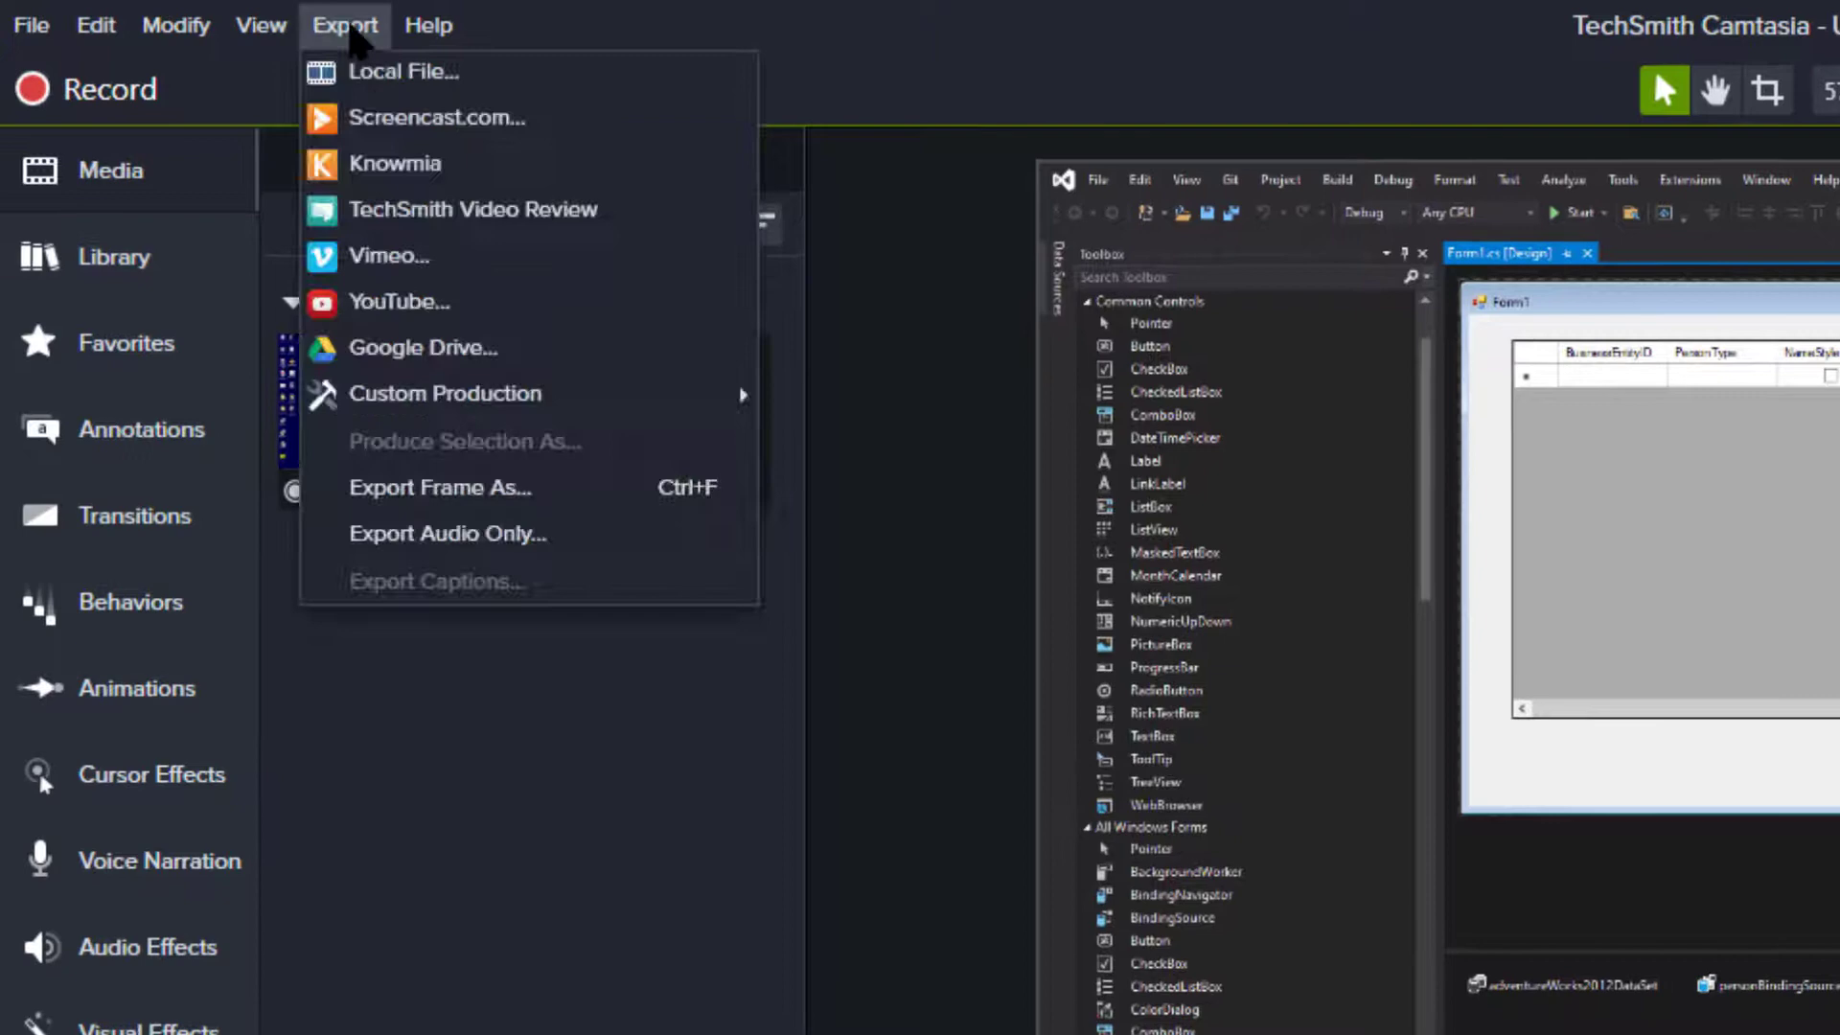
{"action": "mouse_move", "coordinate": [487, 539]}
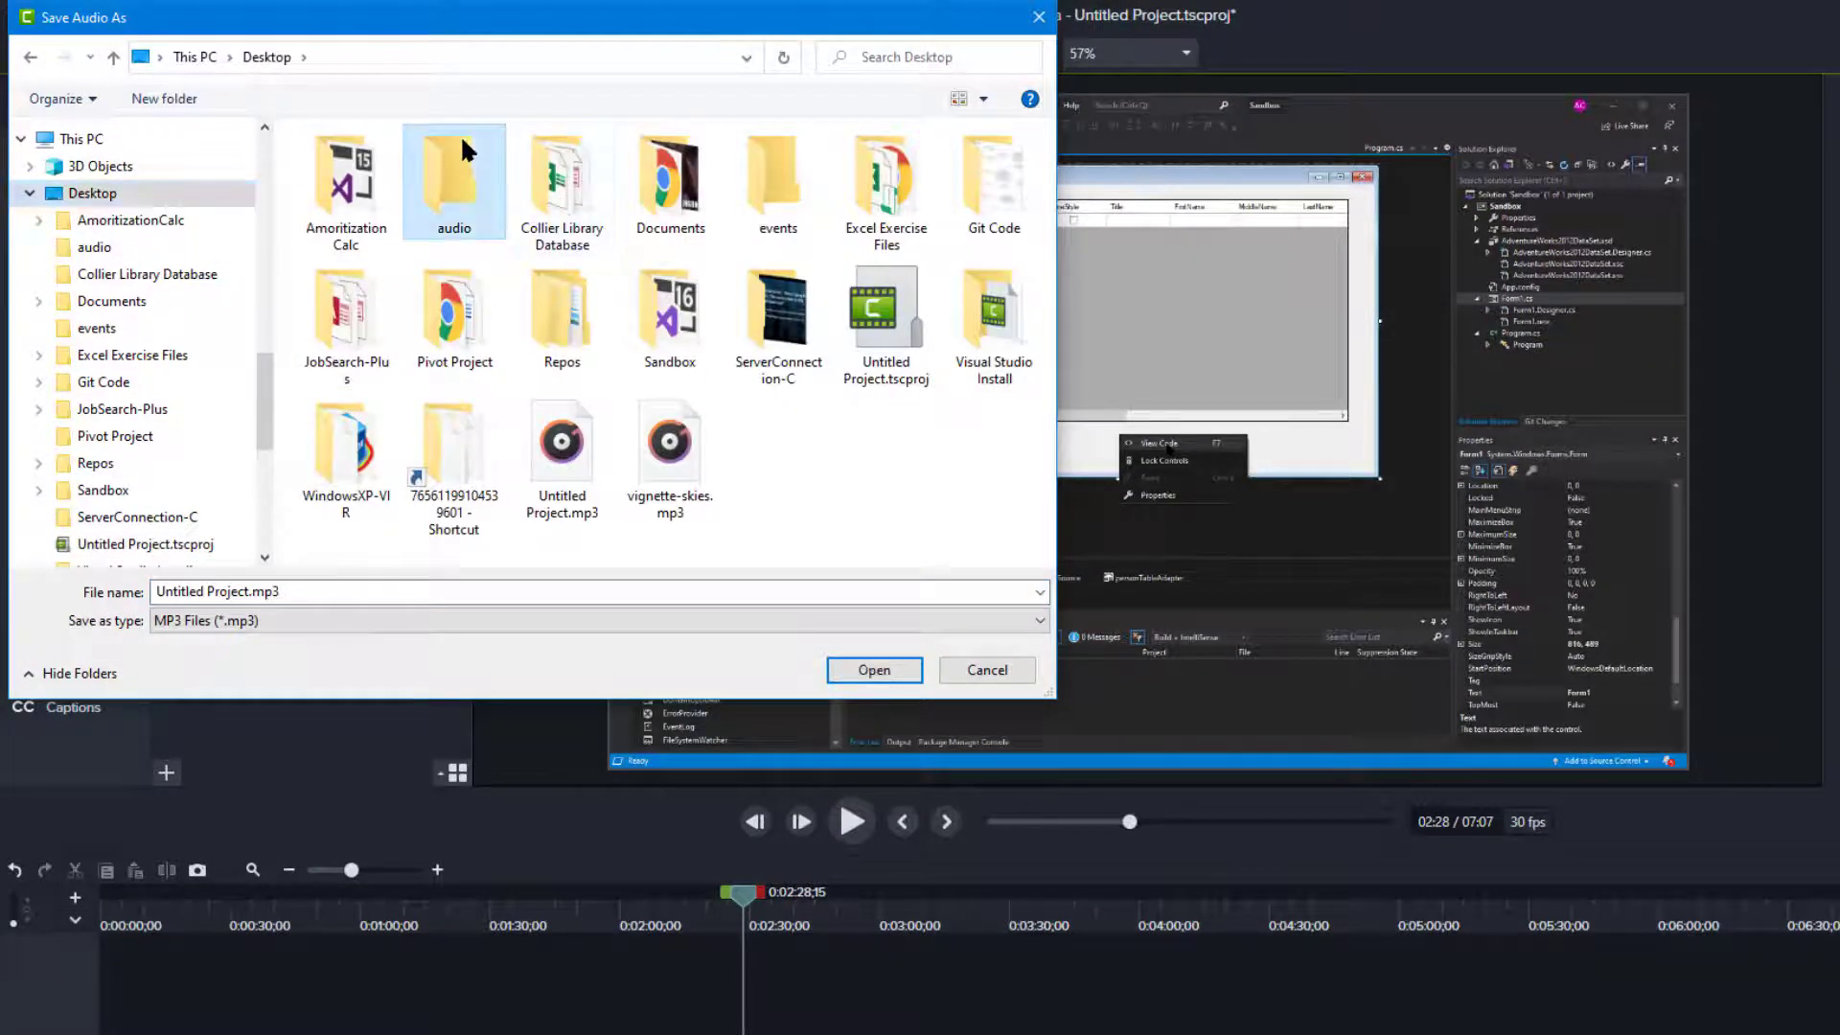
Export the recording's audio as Untitled Project.mp3 into the Desktop audio folder.
{"action": "double_click", "coordinate": [453, 176]}
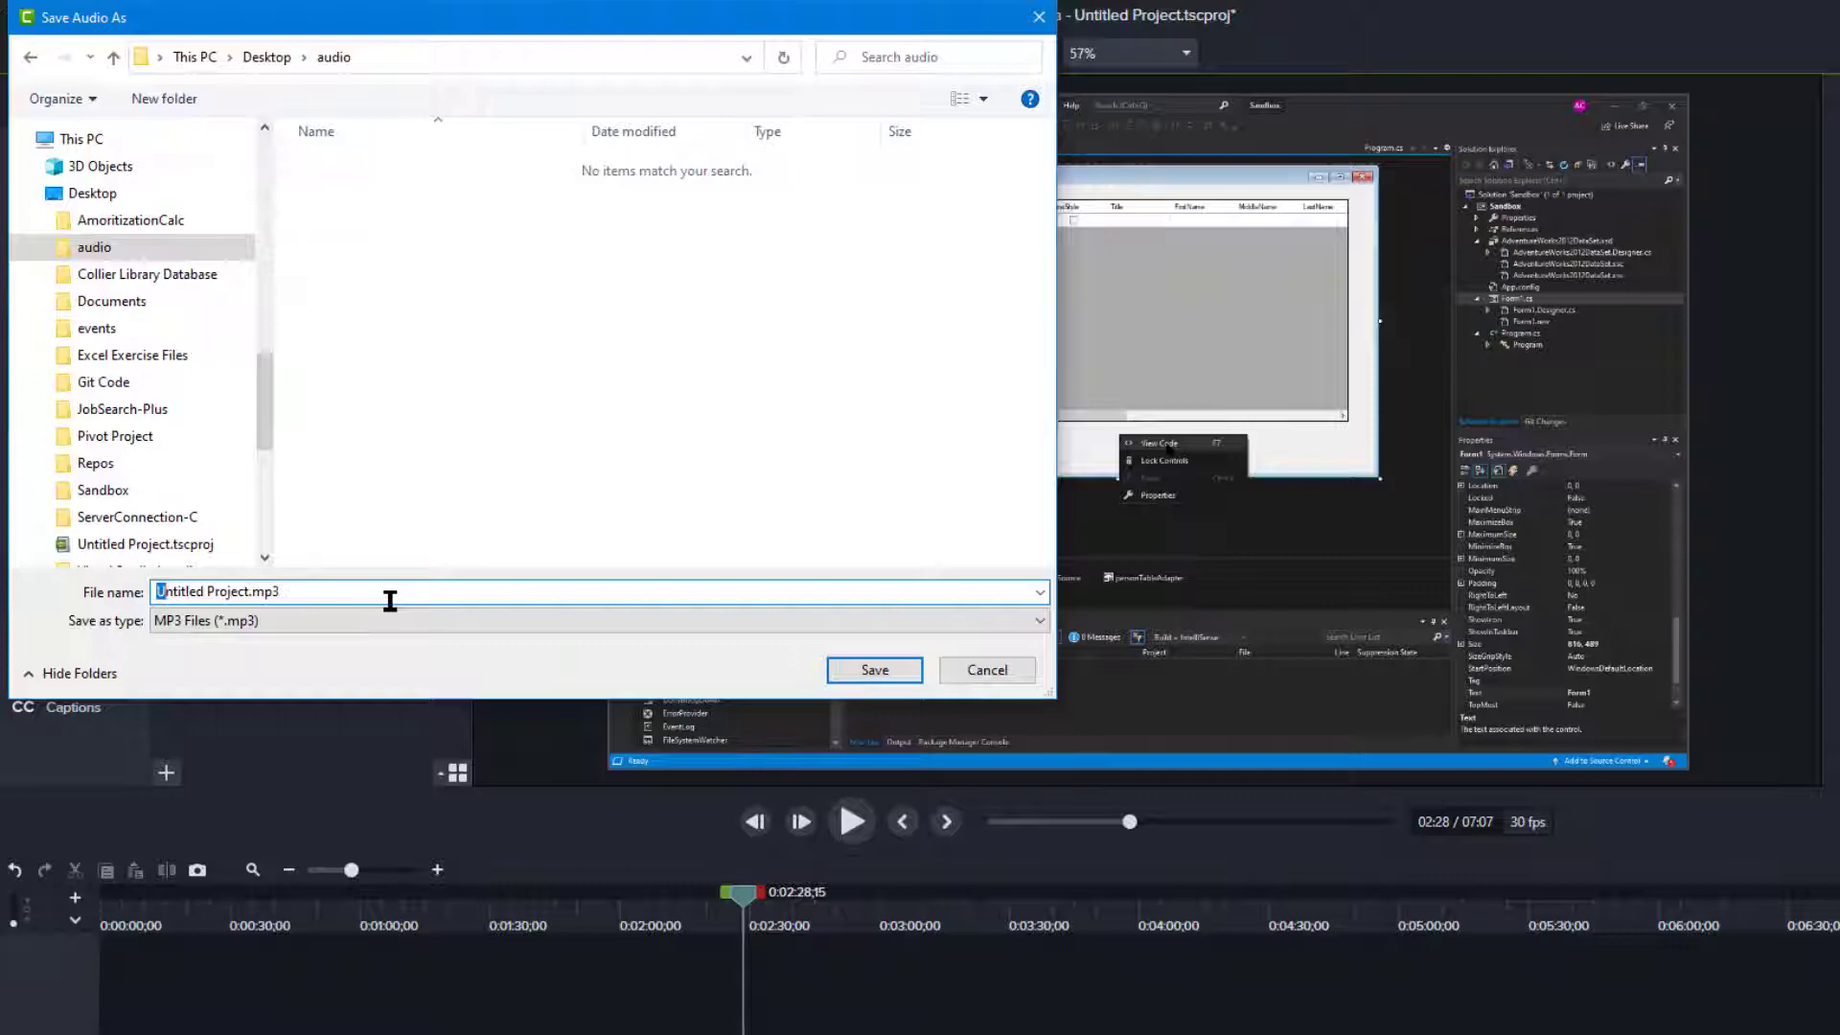
{"action": "left_click", "coordinate": [873, 669]}
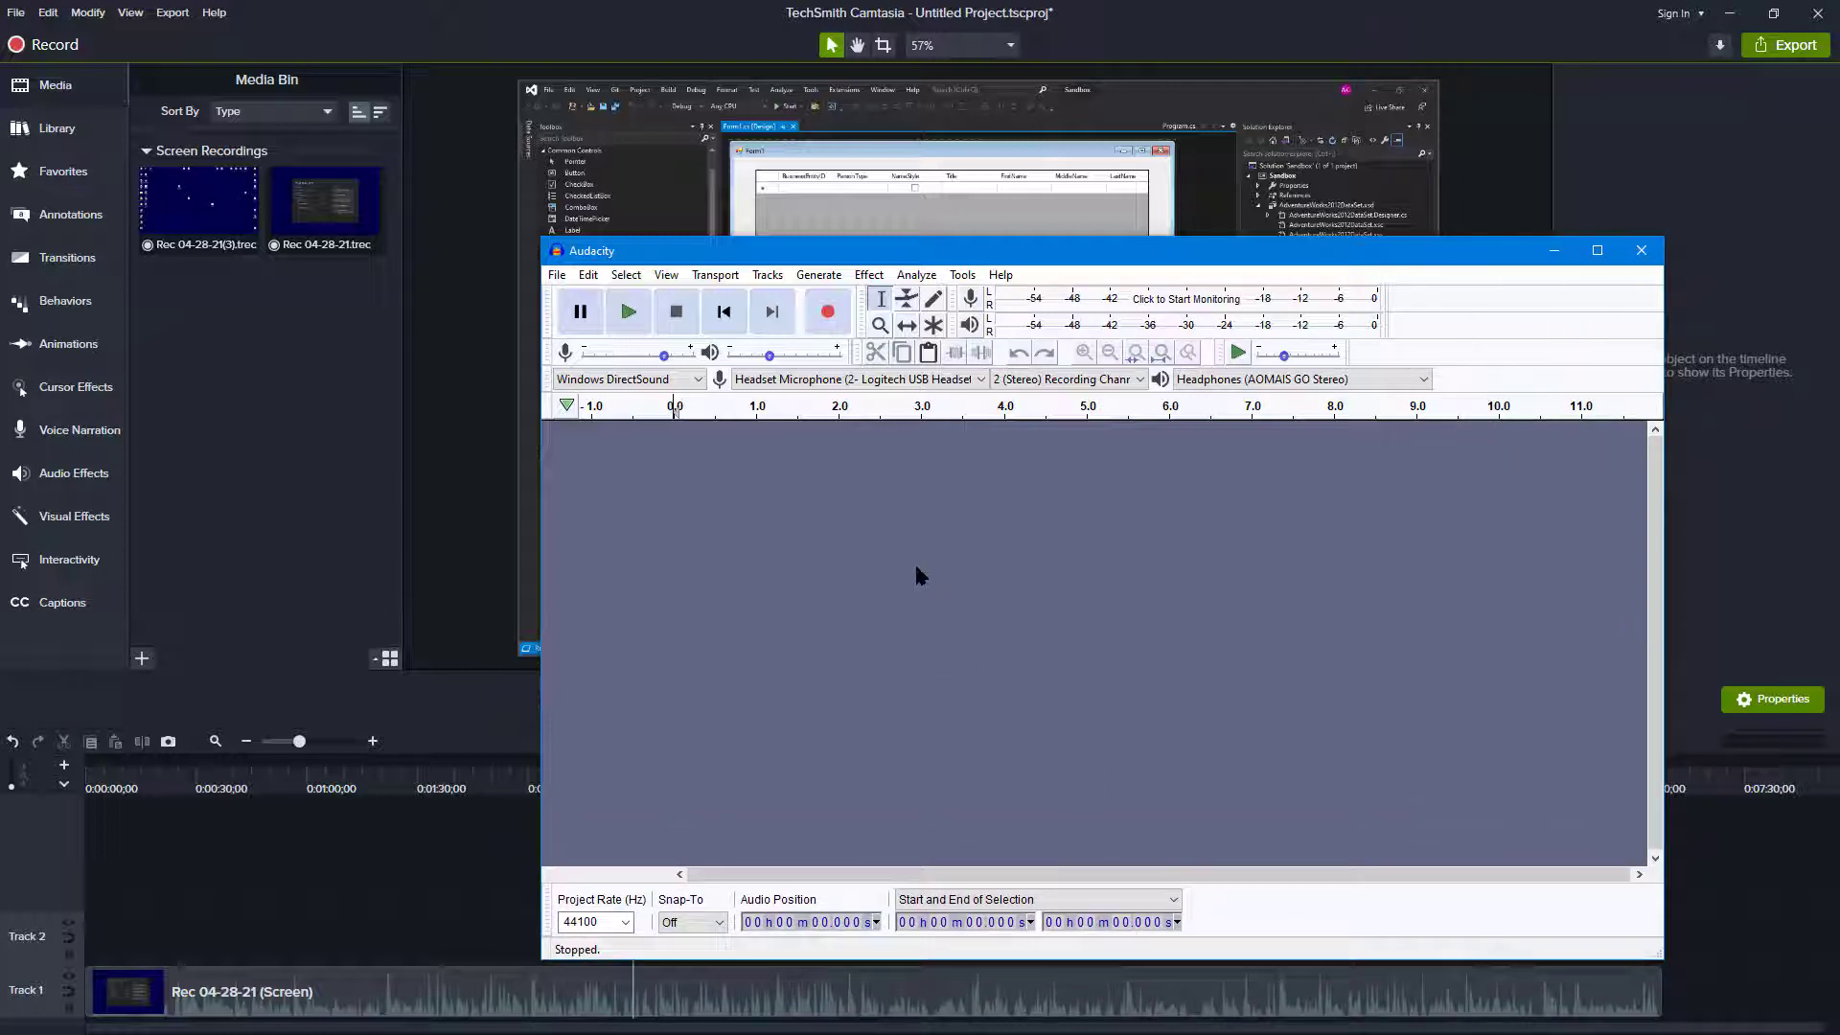
{"action": "mouse_move", "coordinate": [652, 326]}
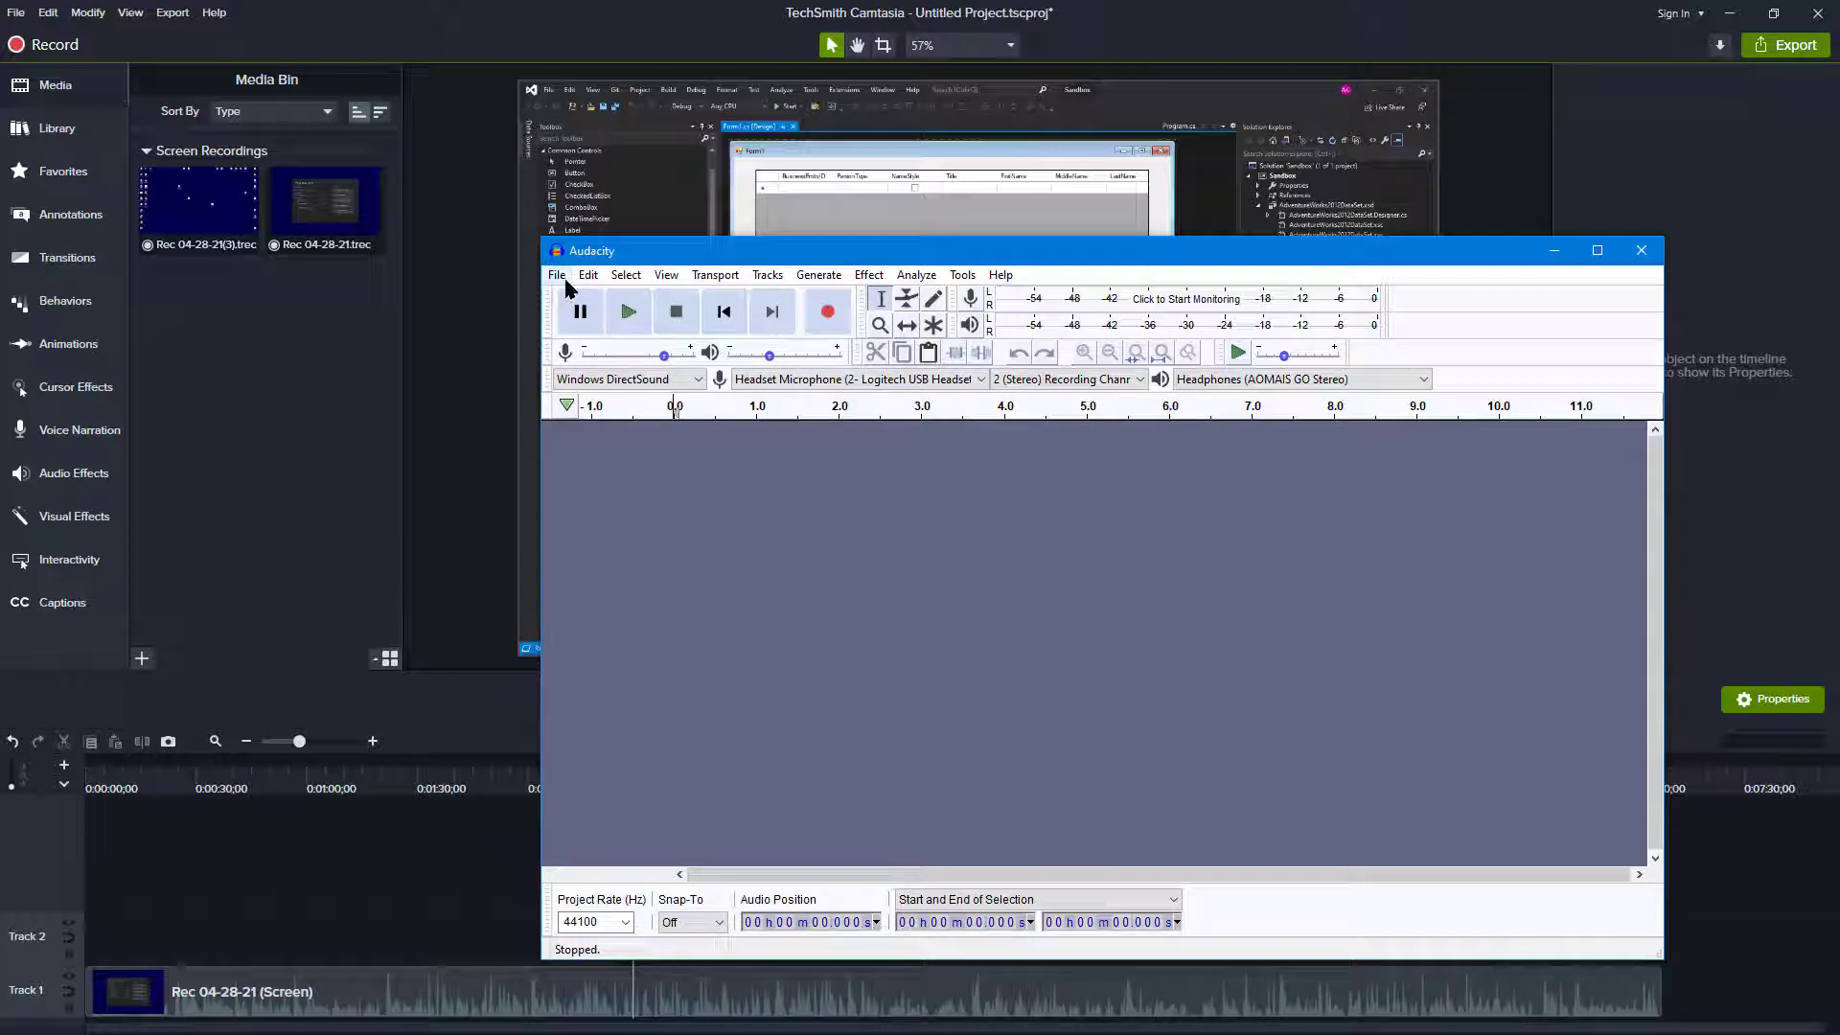
{"action": "mouse_move", "coordinate": [1004, 445]}
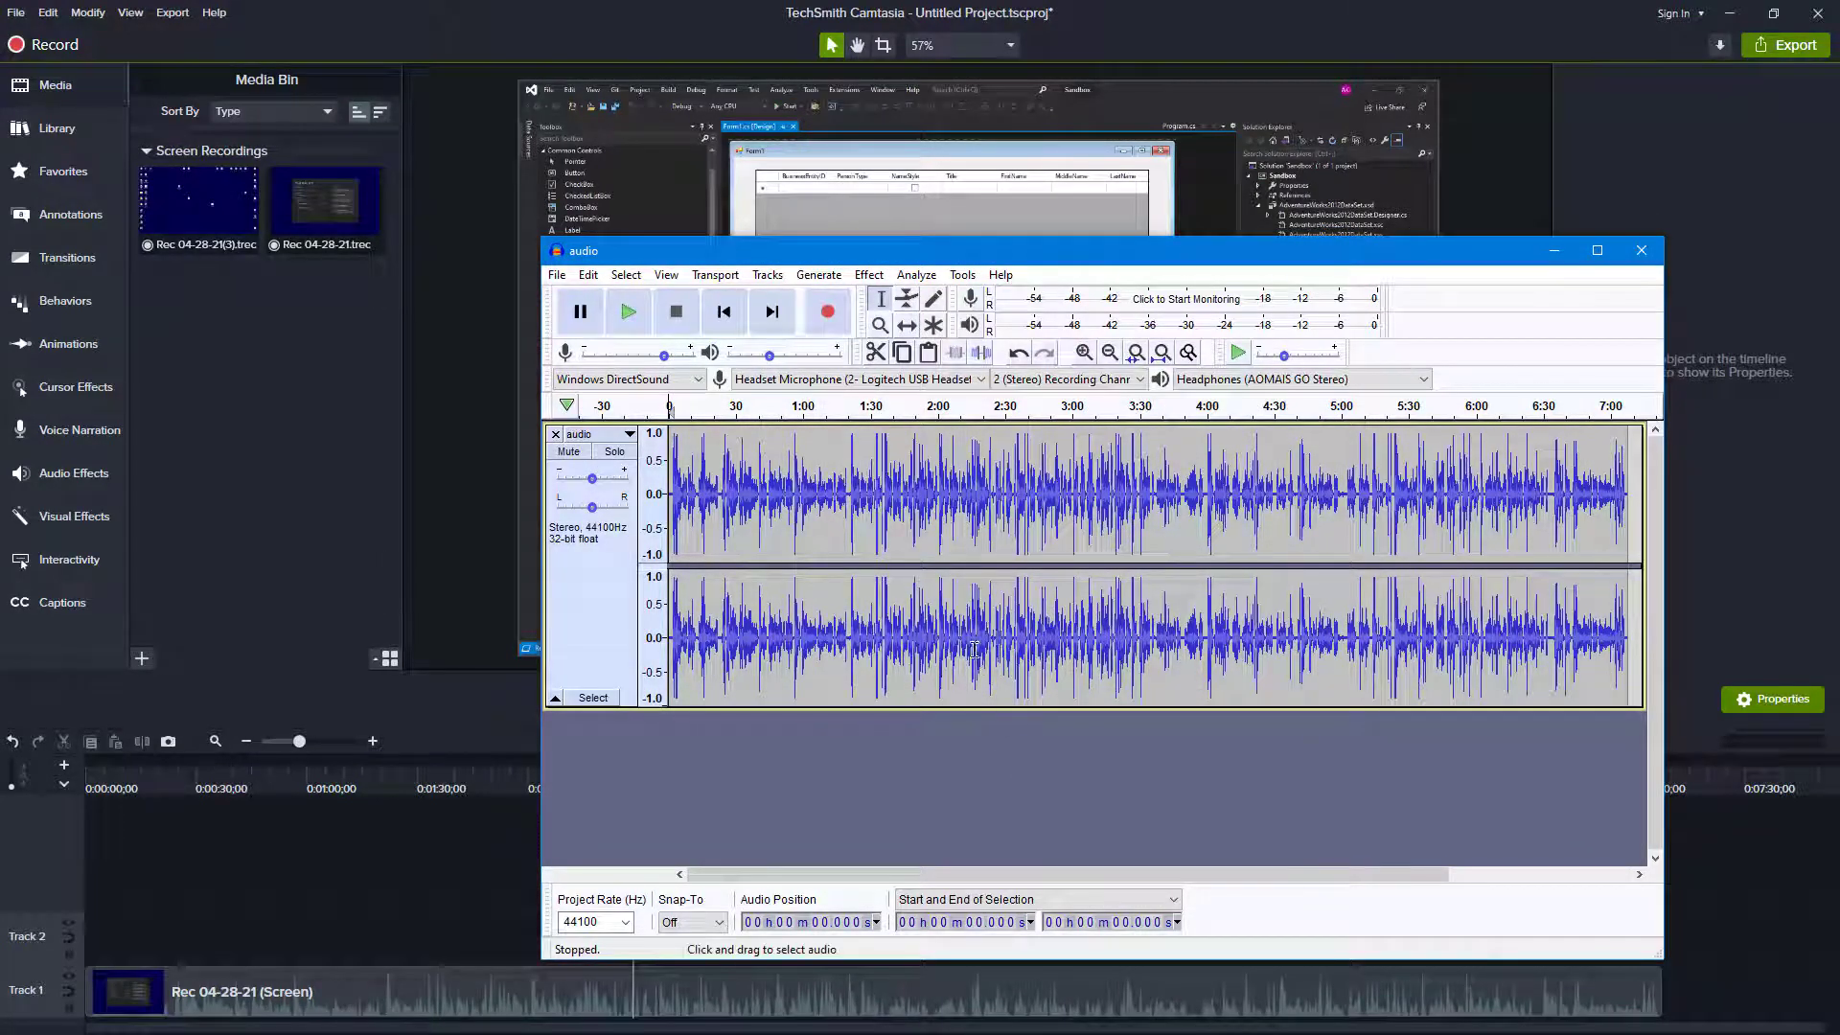
Apply the Treble Boost equalization curve, lifting frequencies above about 4 kHz, across the whole track.
{"action": "left_click", "coordinate": [868, 275]}
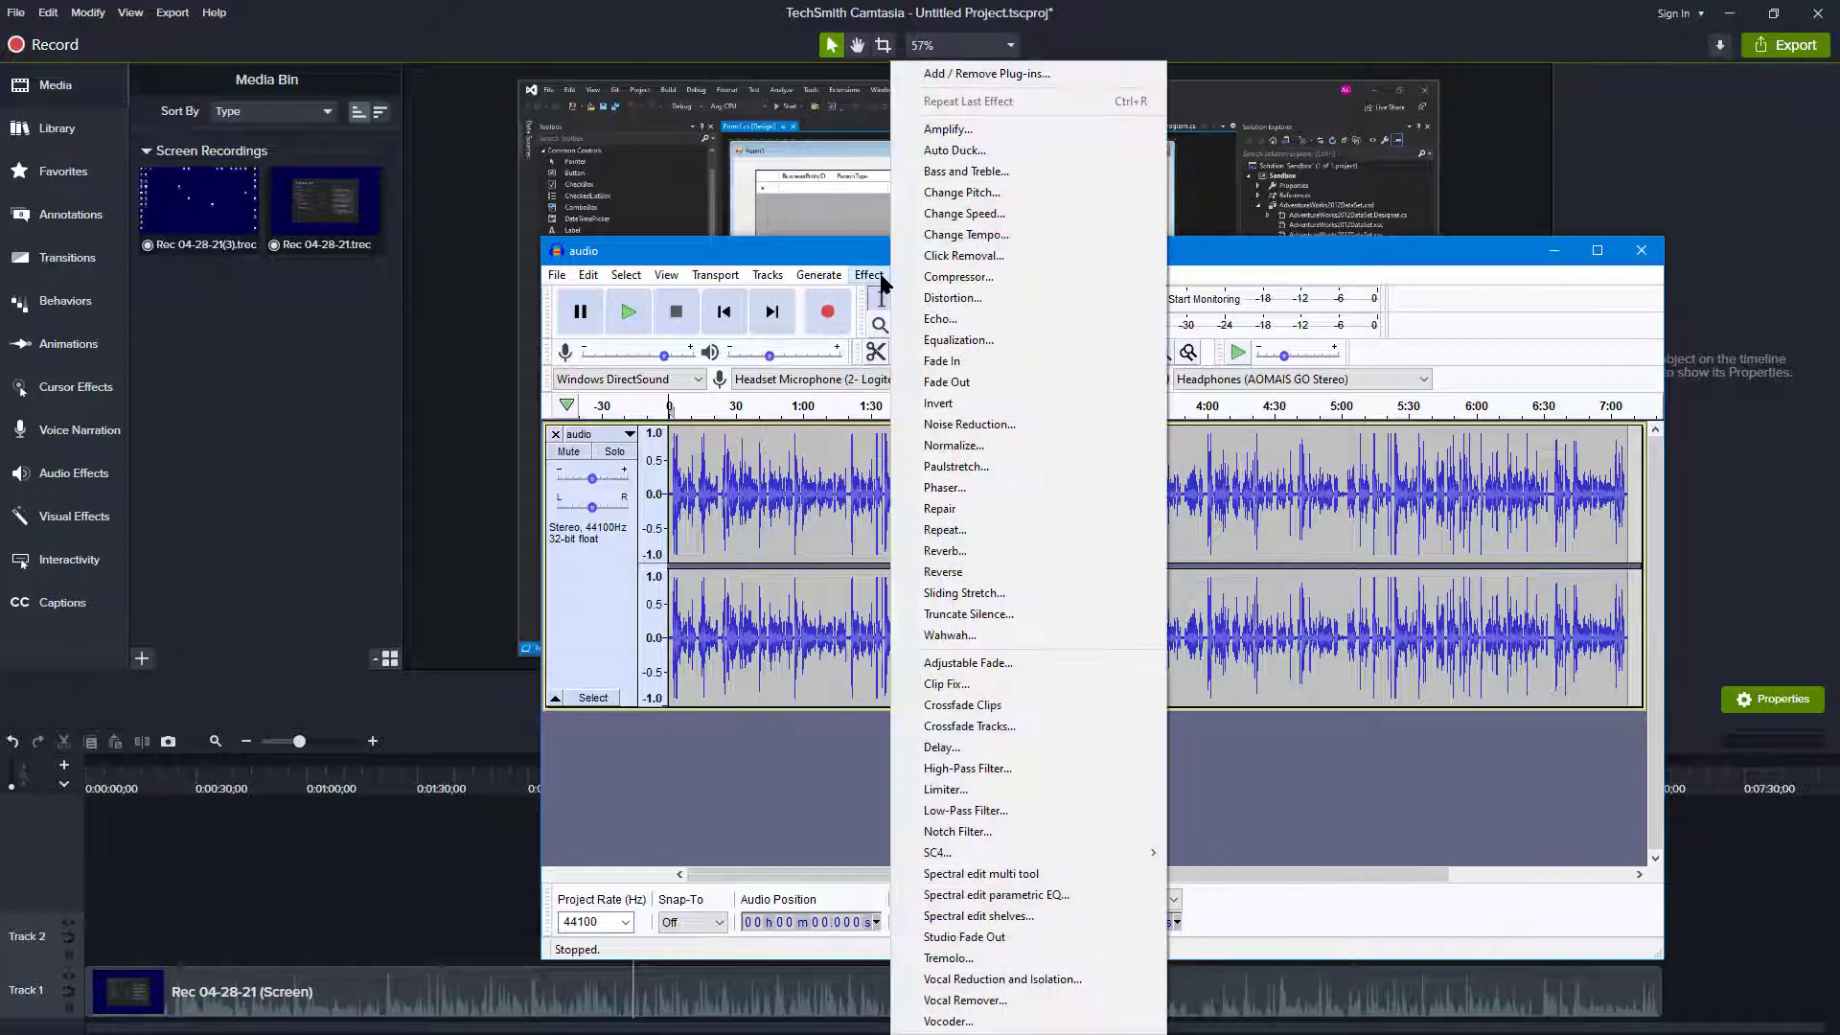
{"action": "mouse_move", "coordinate": [958, 340]}
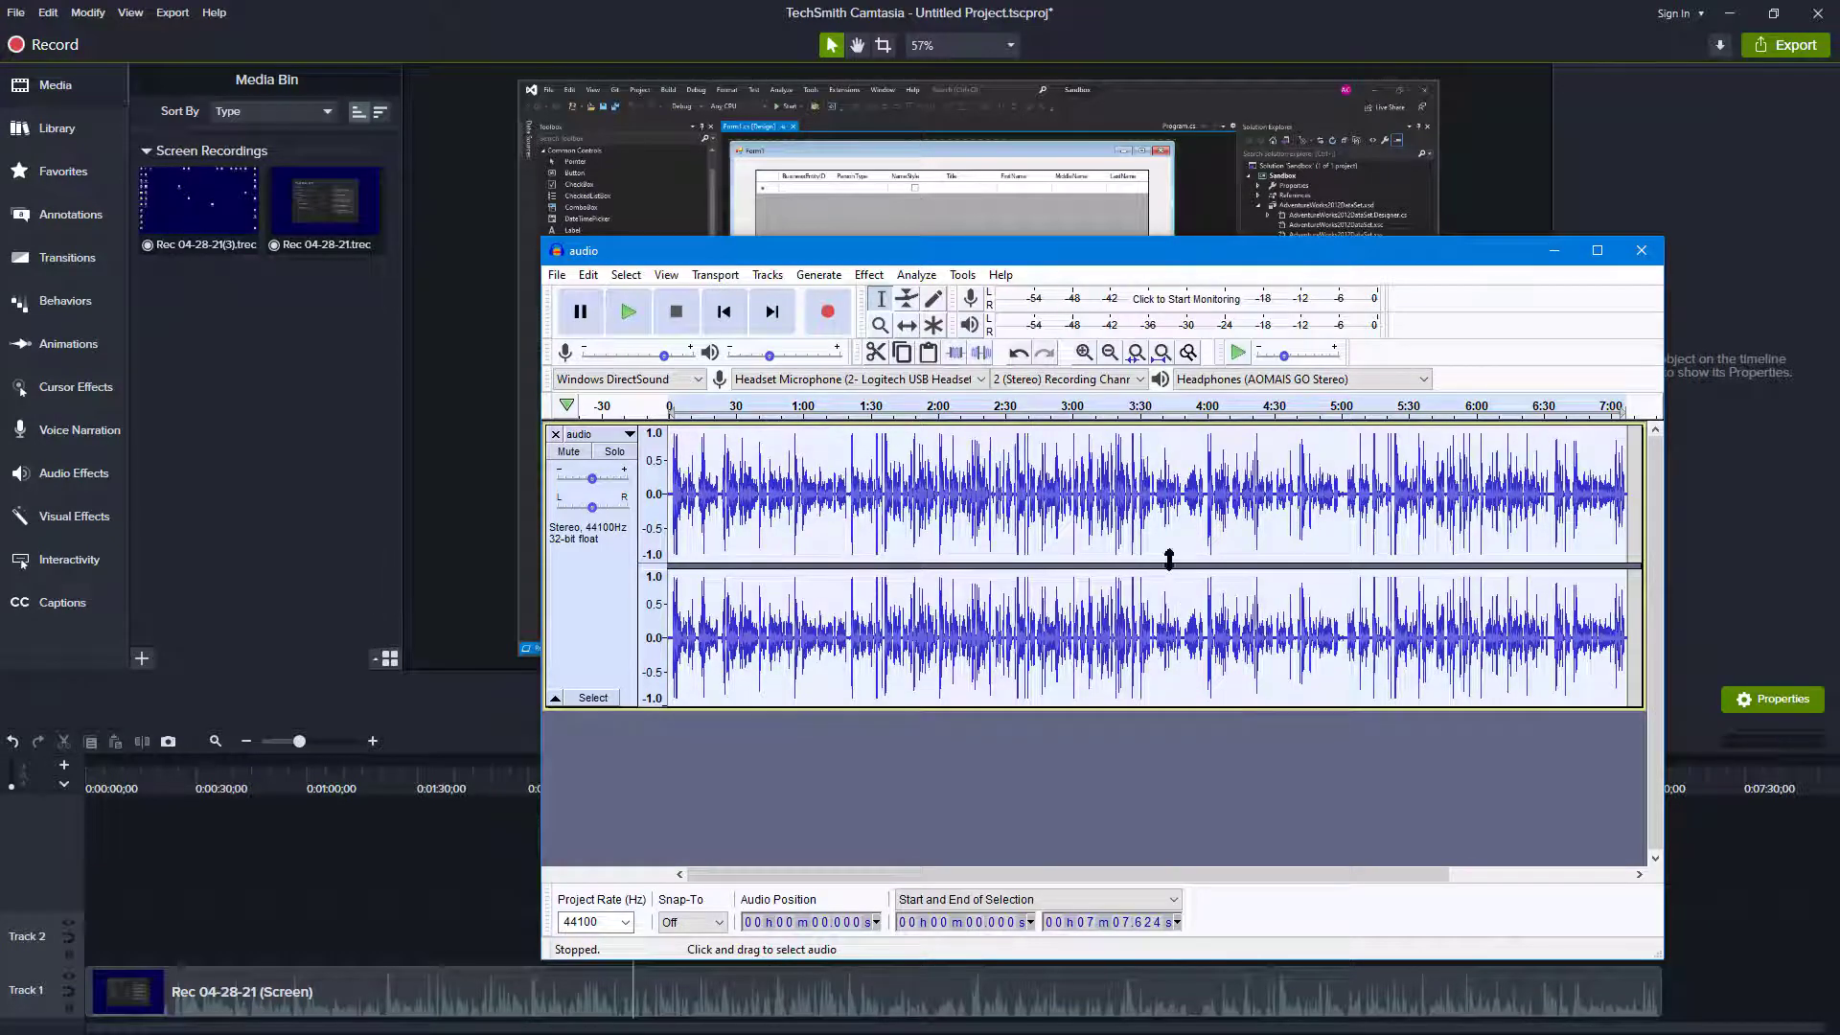
{"action": "left_click", "coordinate": [869, 275]}
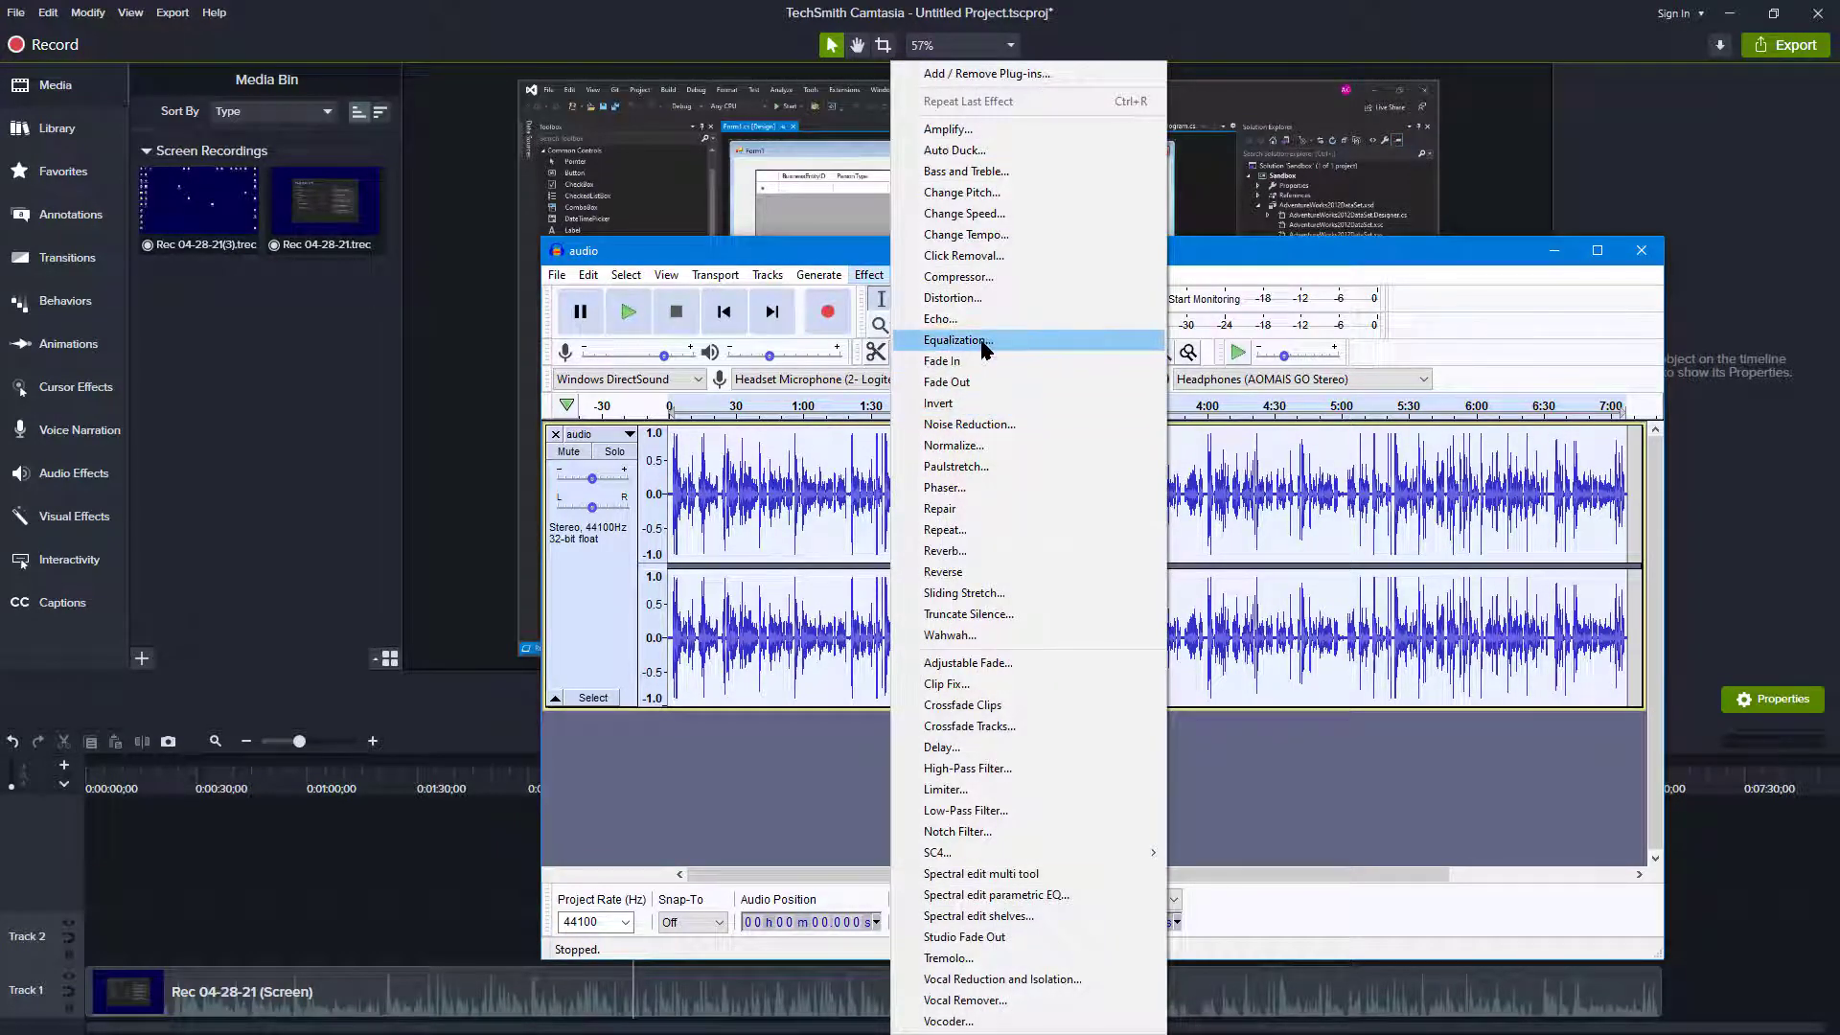
{"action": "left_click", "coordinate": [957, 340]}
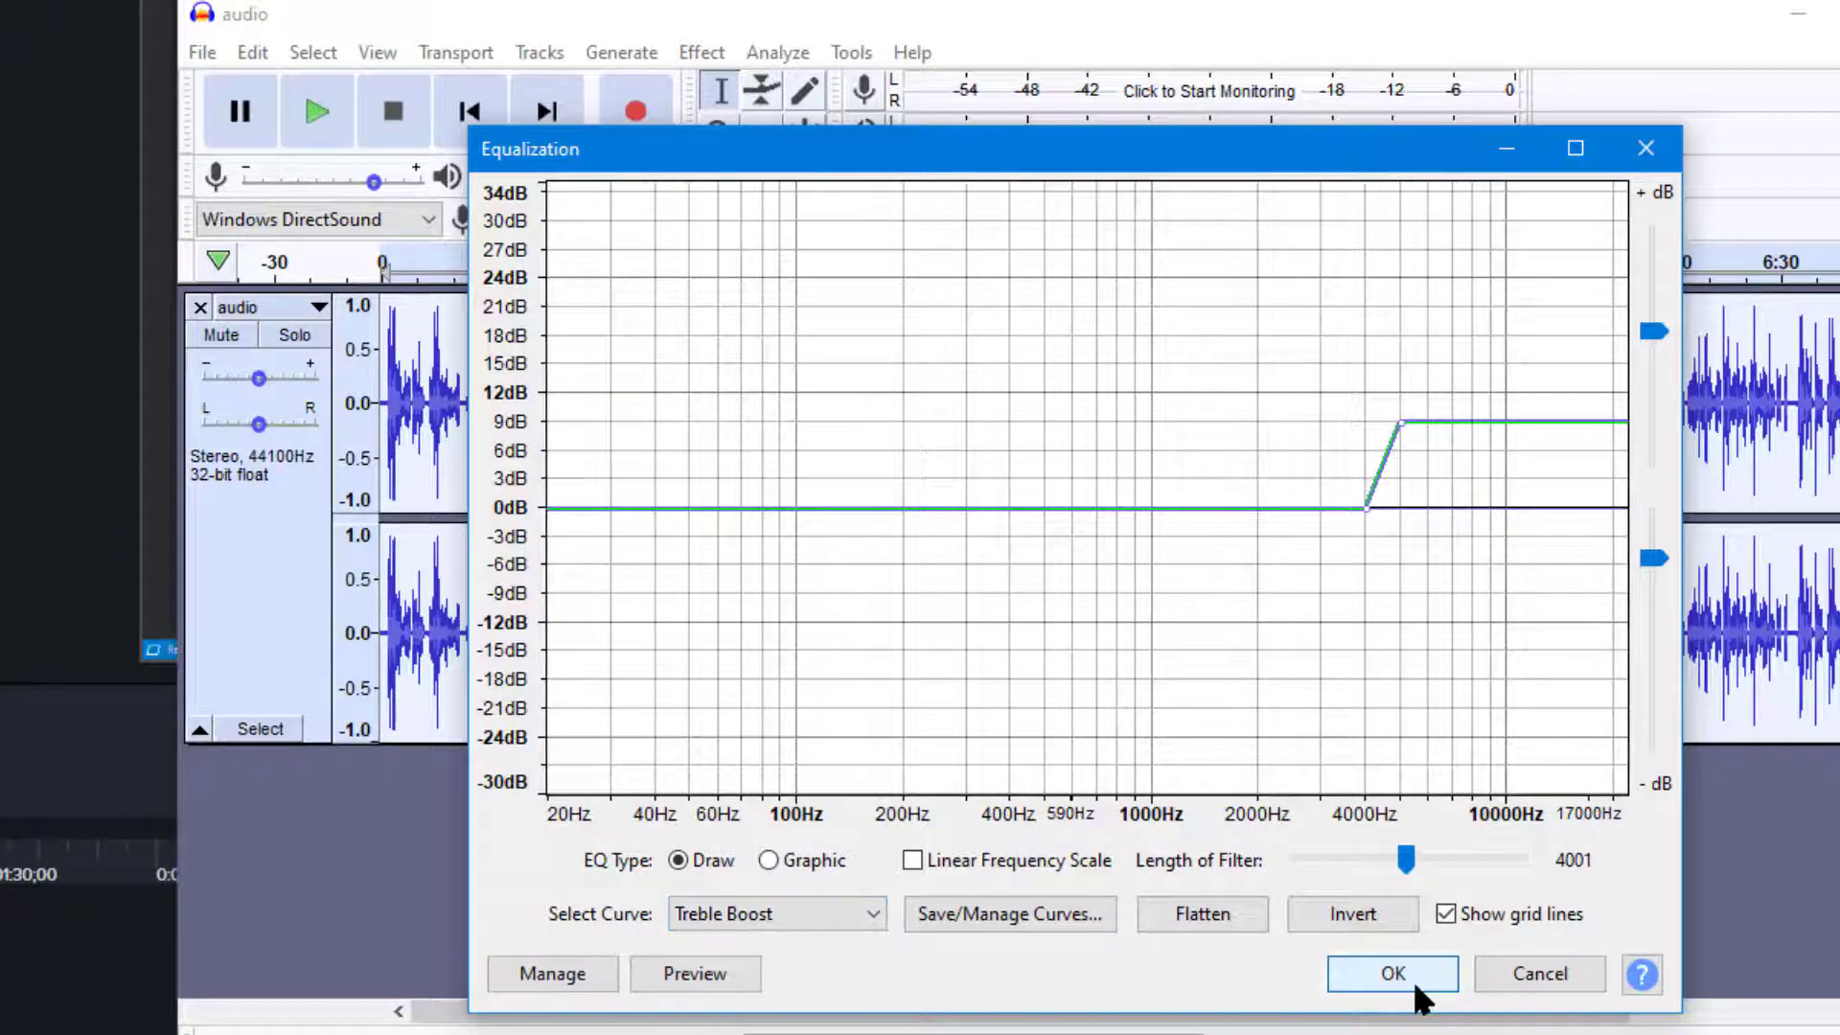
{"action": "left_click", "coordinate": [1391, 974]}
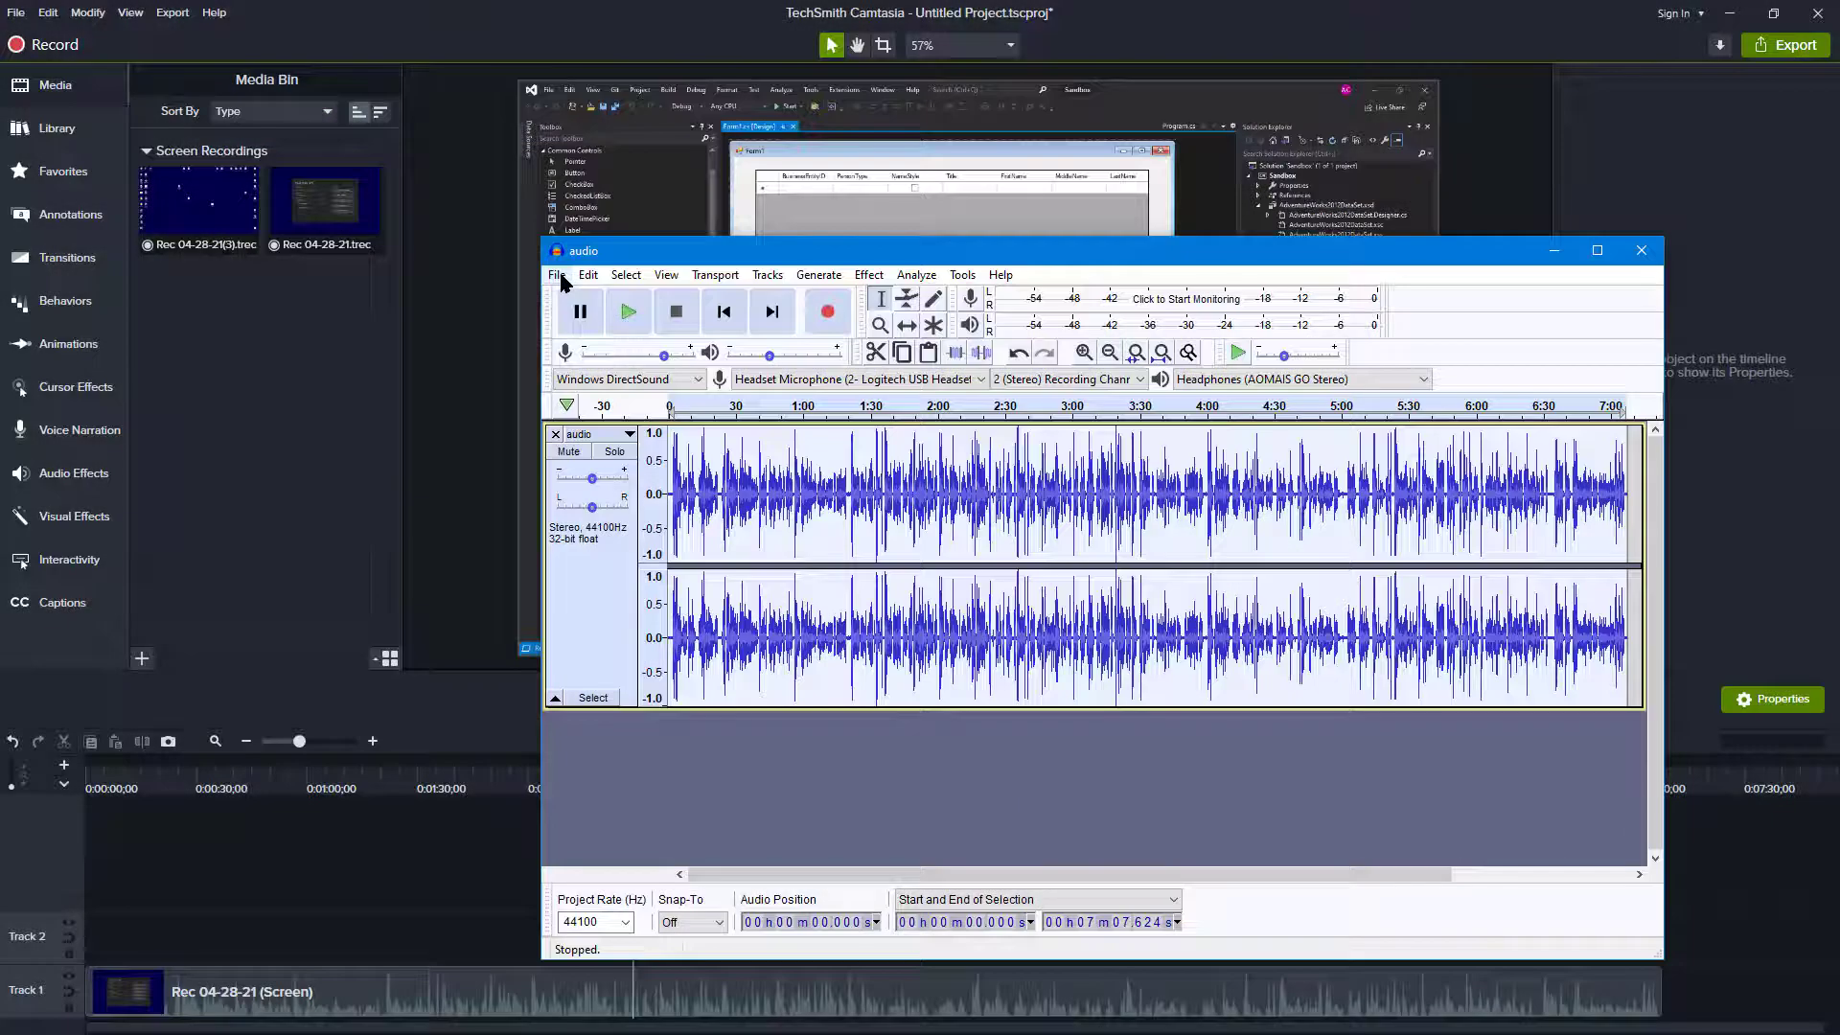
Export the treble-boosted track as audio.mp3, replacing the existing file in the audio folder.
{"action": "left_click", "coordinate": [558, 275]}
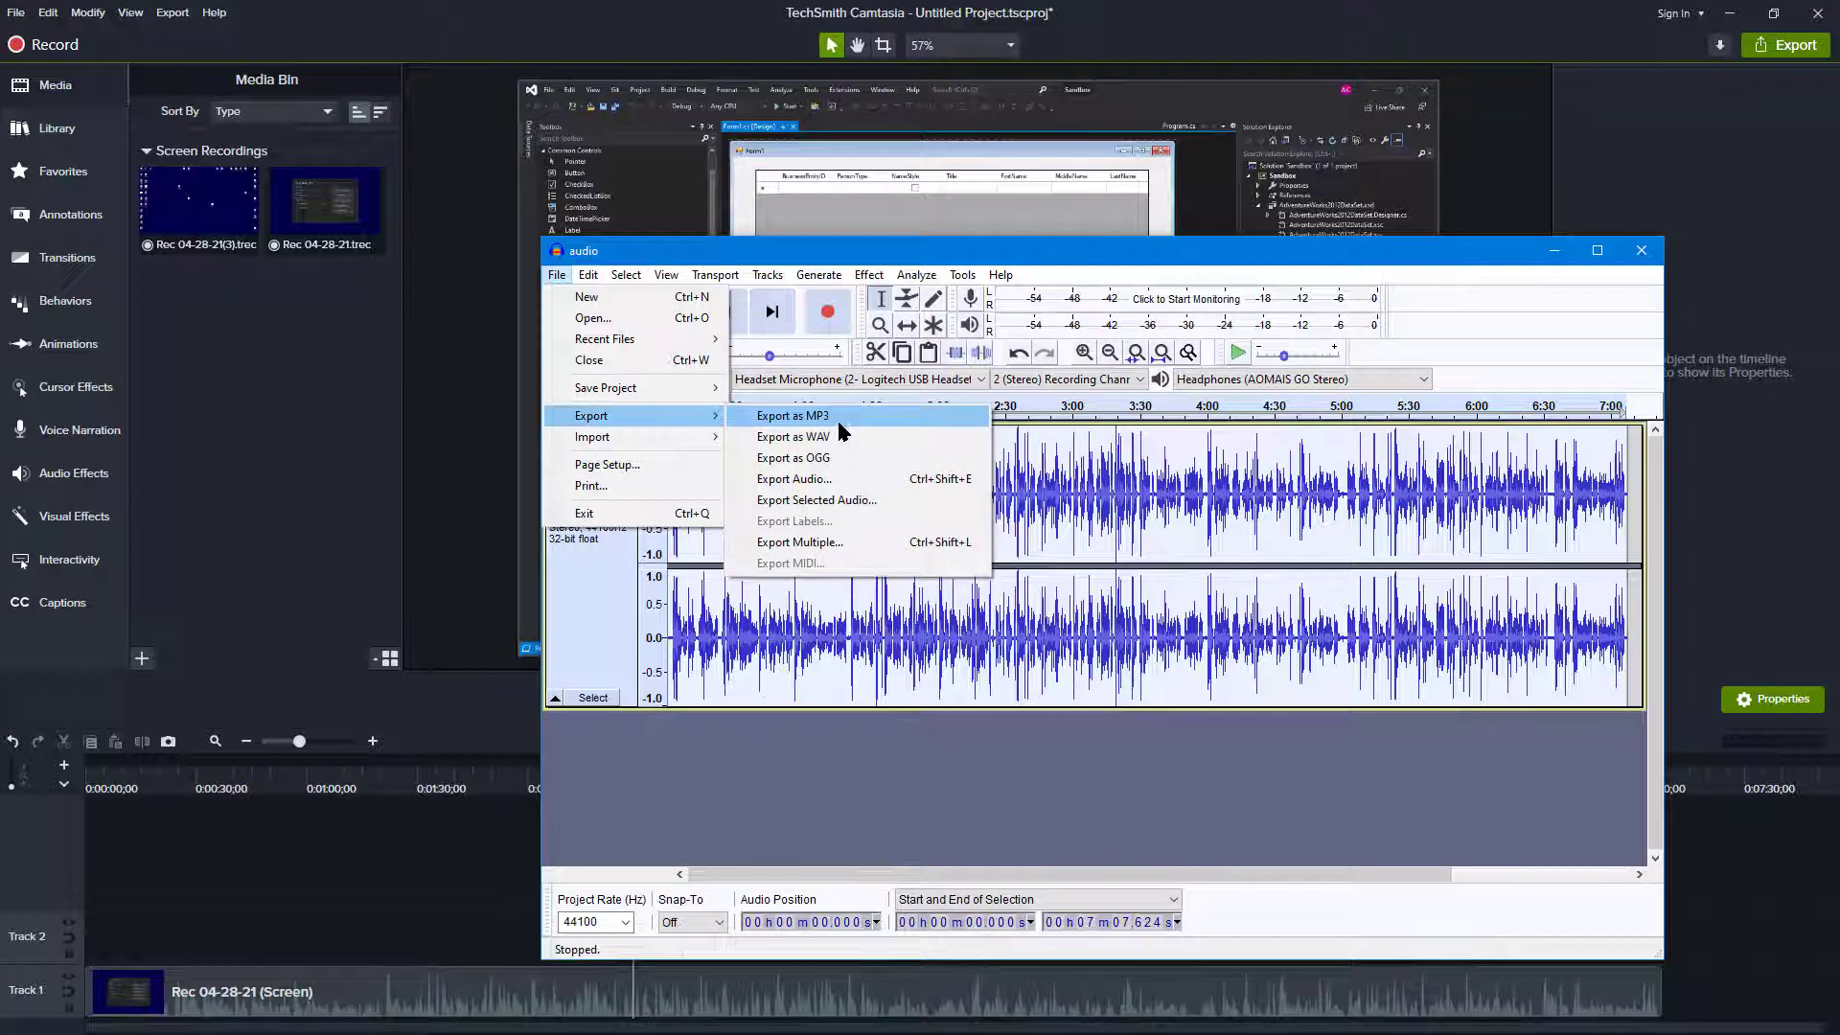
{"action": "left_click", "coordinate": [791, 415]}
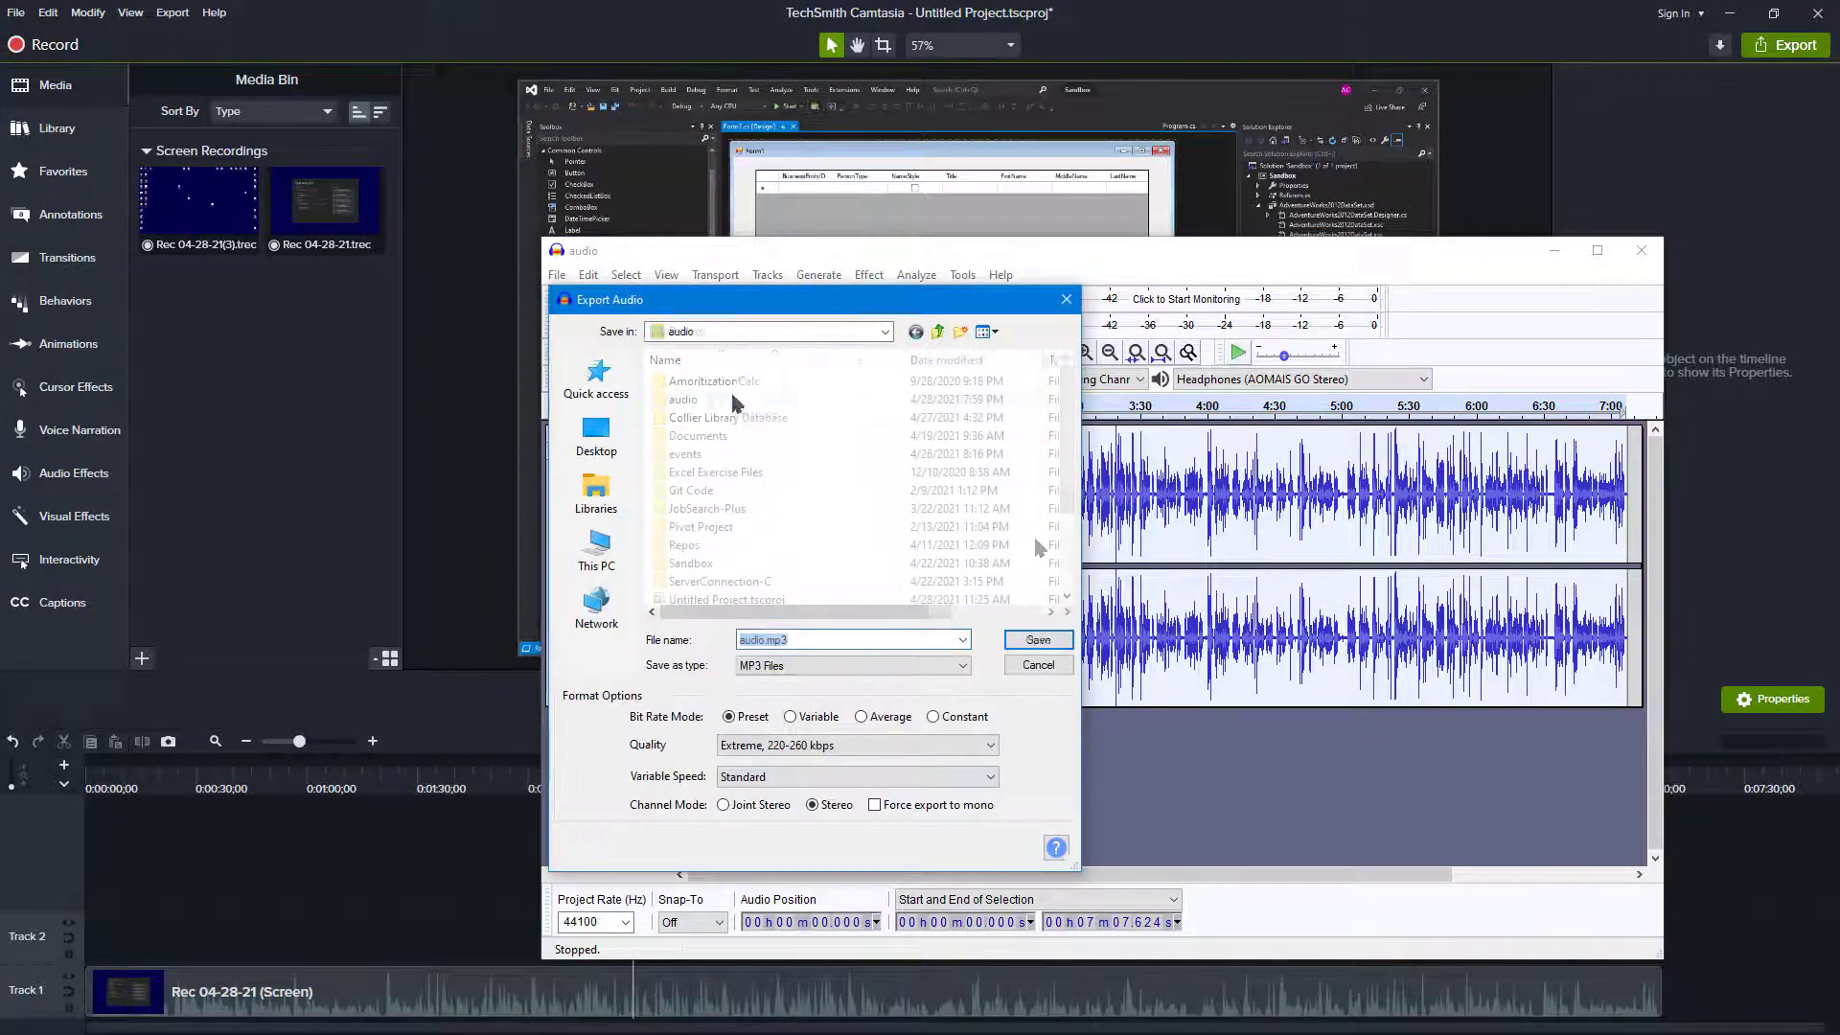
{"action": "left_click", "coordinate": [1036, 639]}
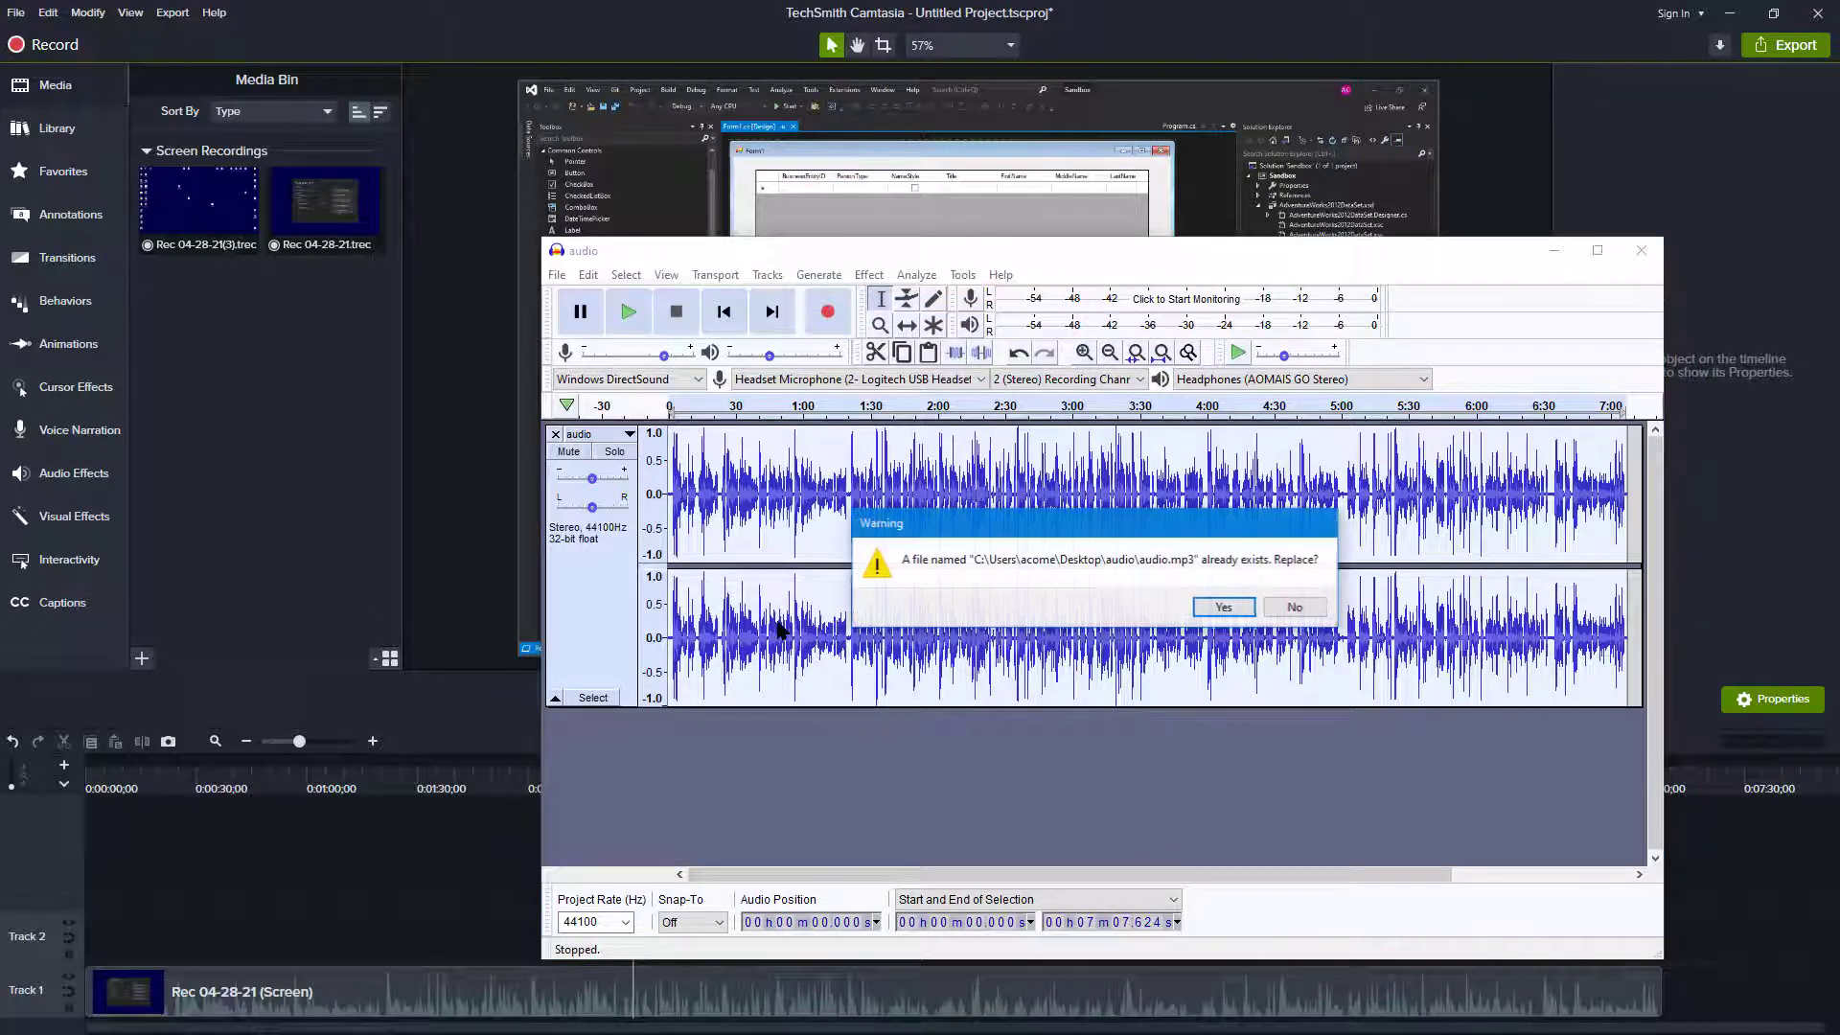
{"action": "left_click", "coordinate": [1222, 607]}
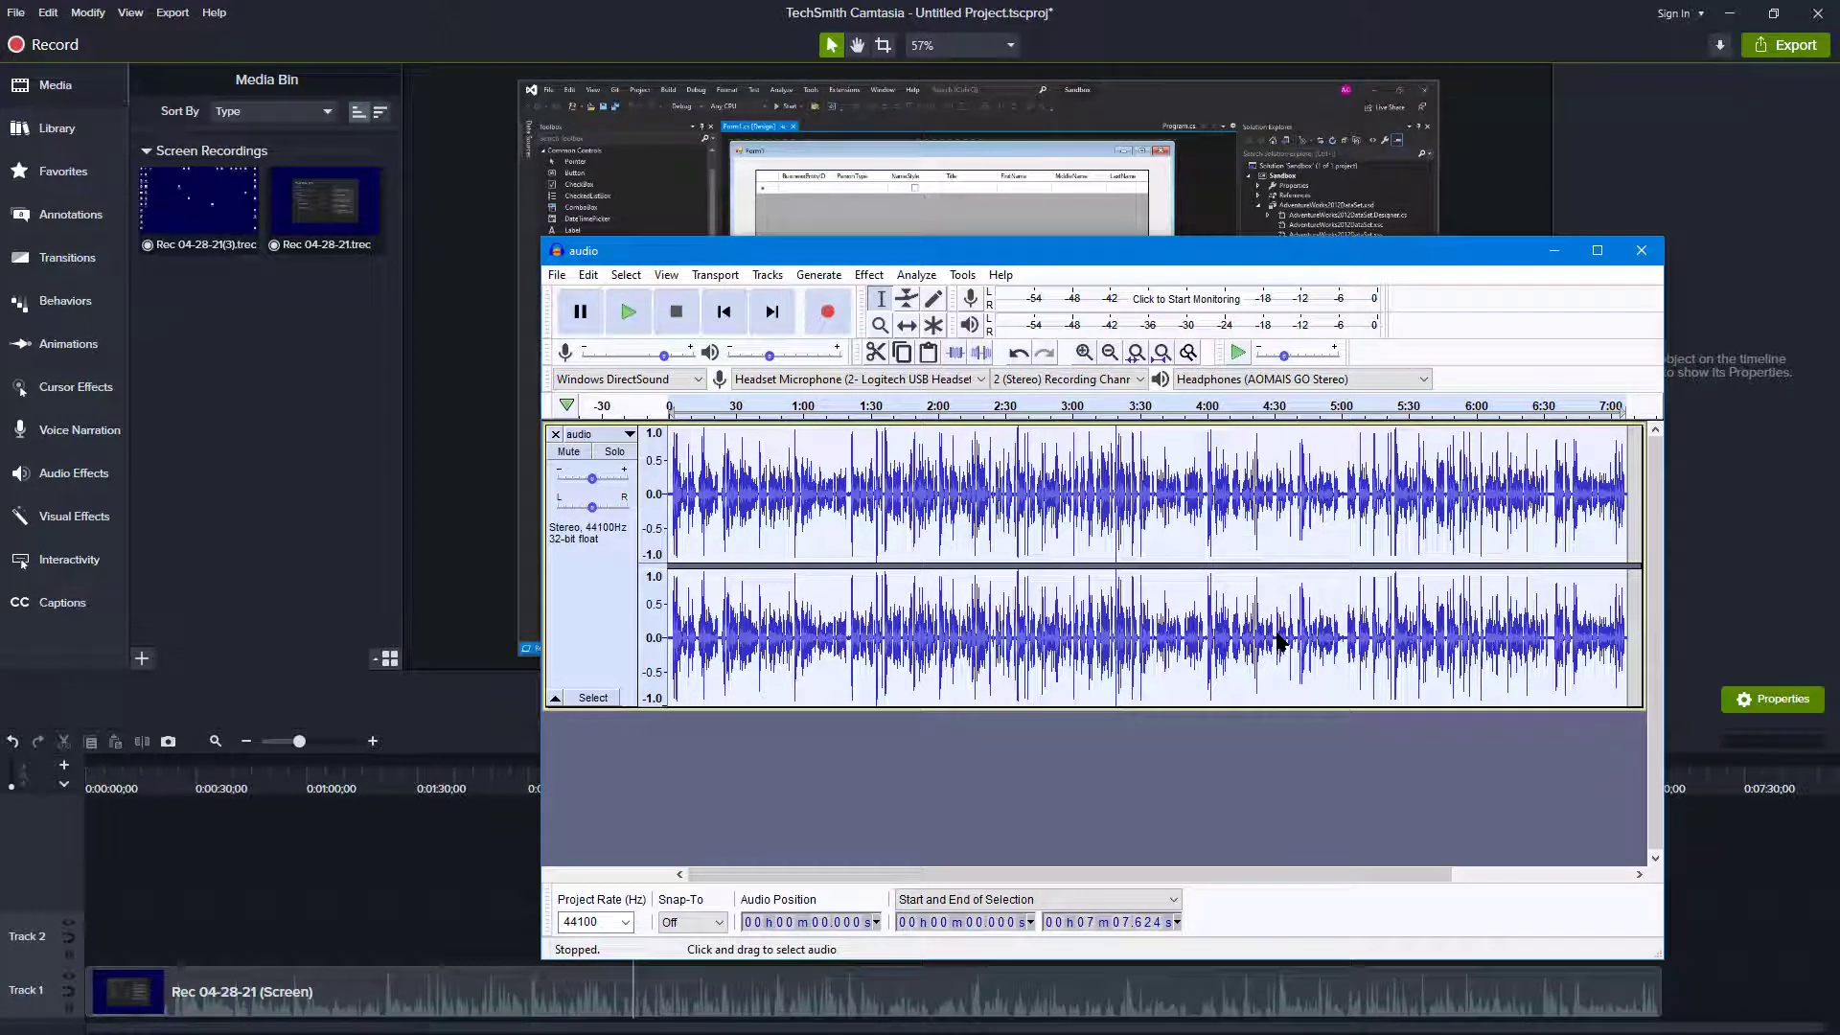
{"action": "mouse_move", "coordinate": [1426, 261]}
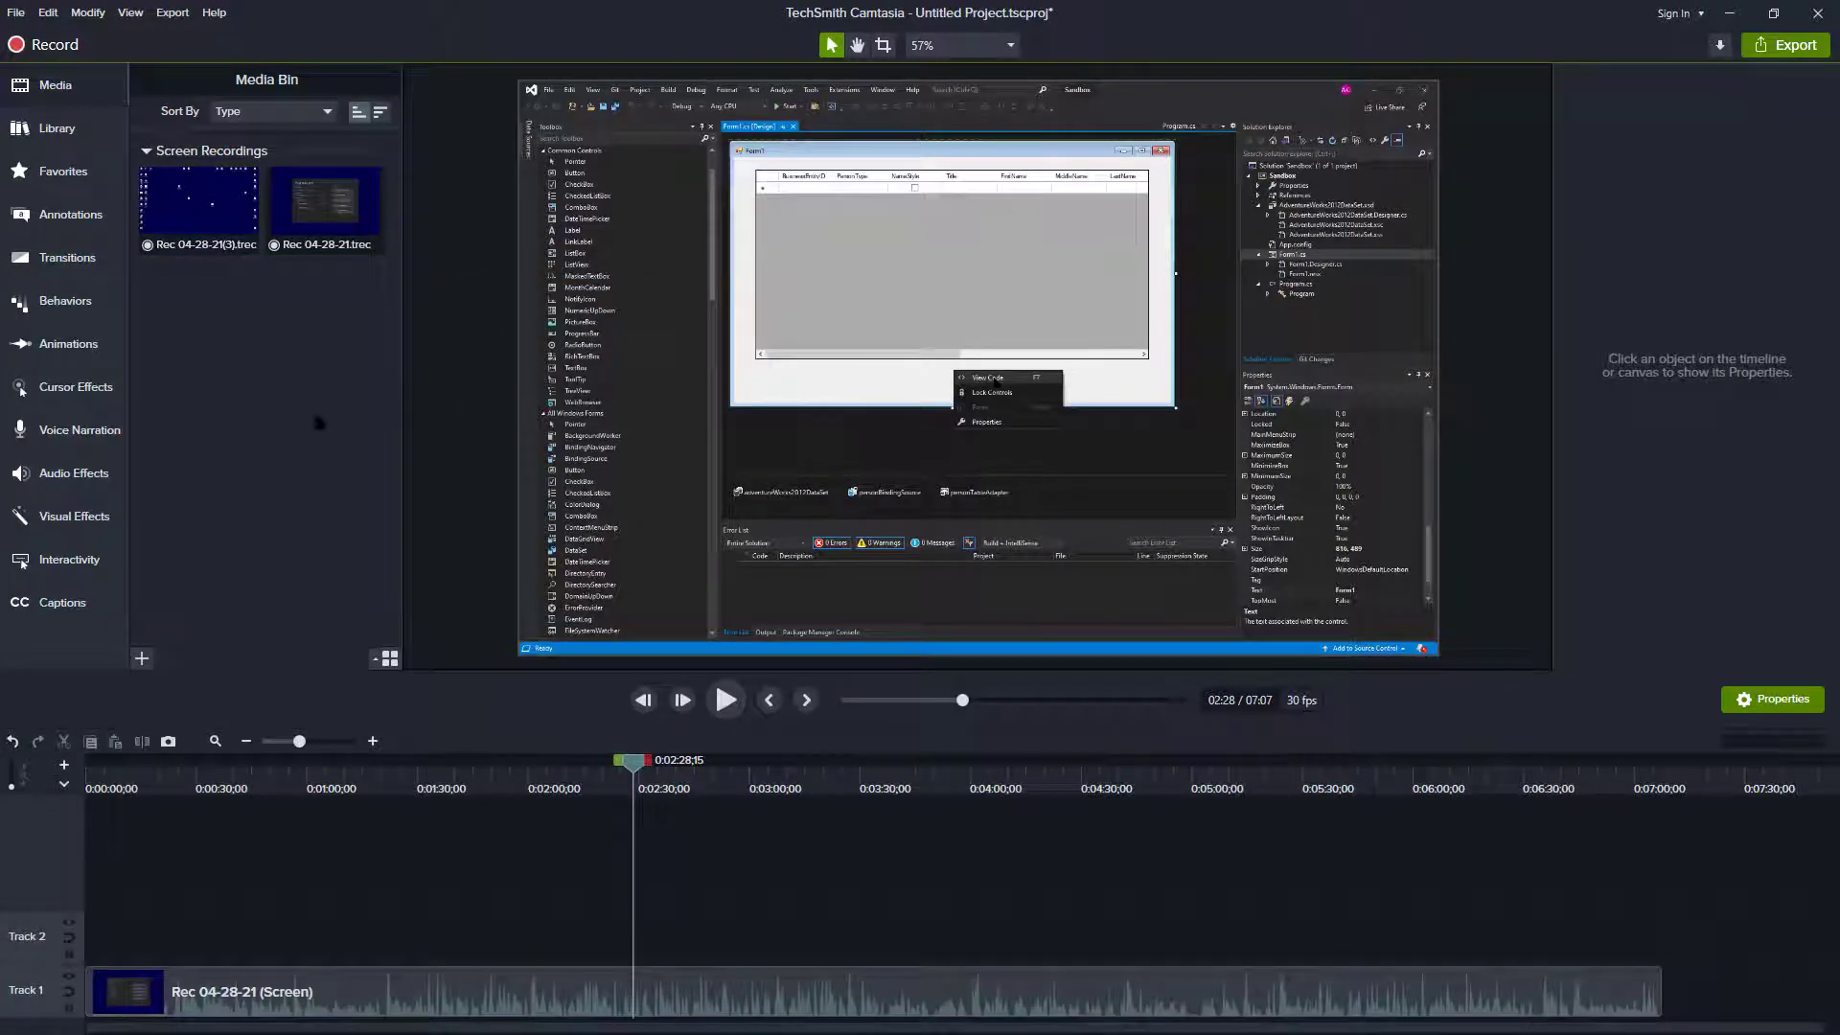
{"action": "mouse_move", "coordinate": [223, 377]}
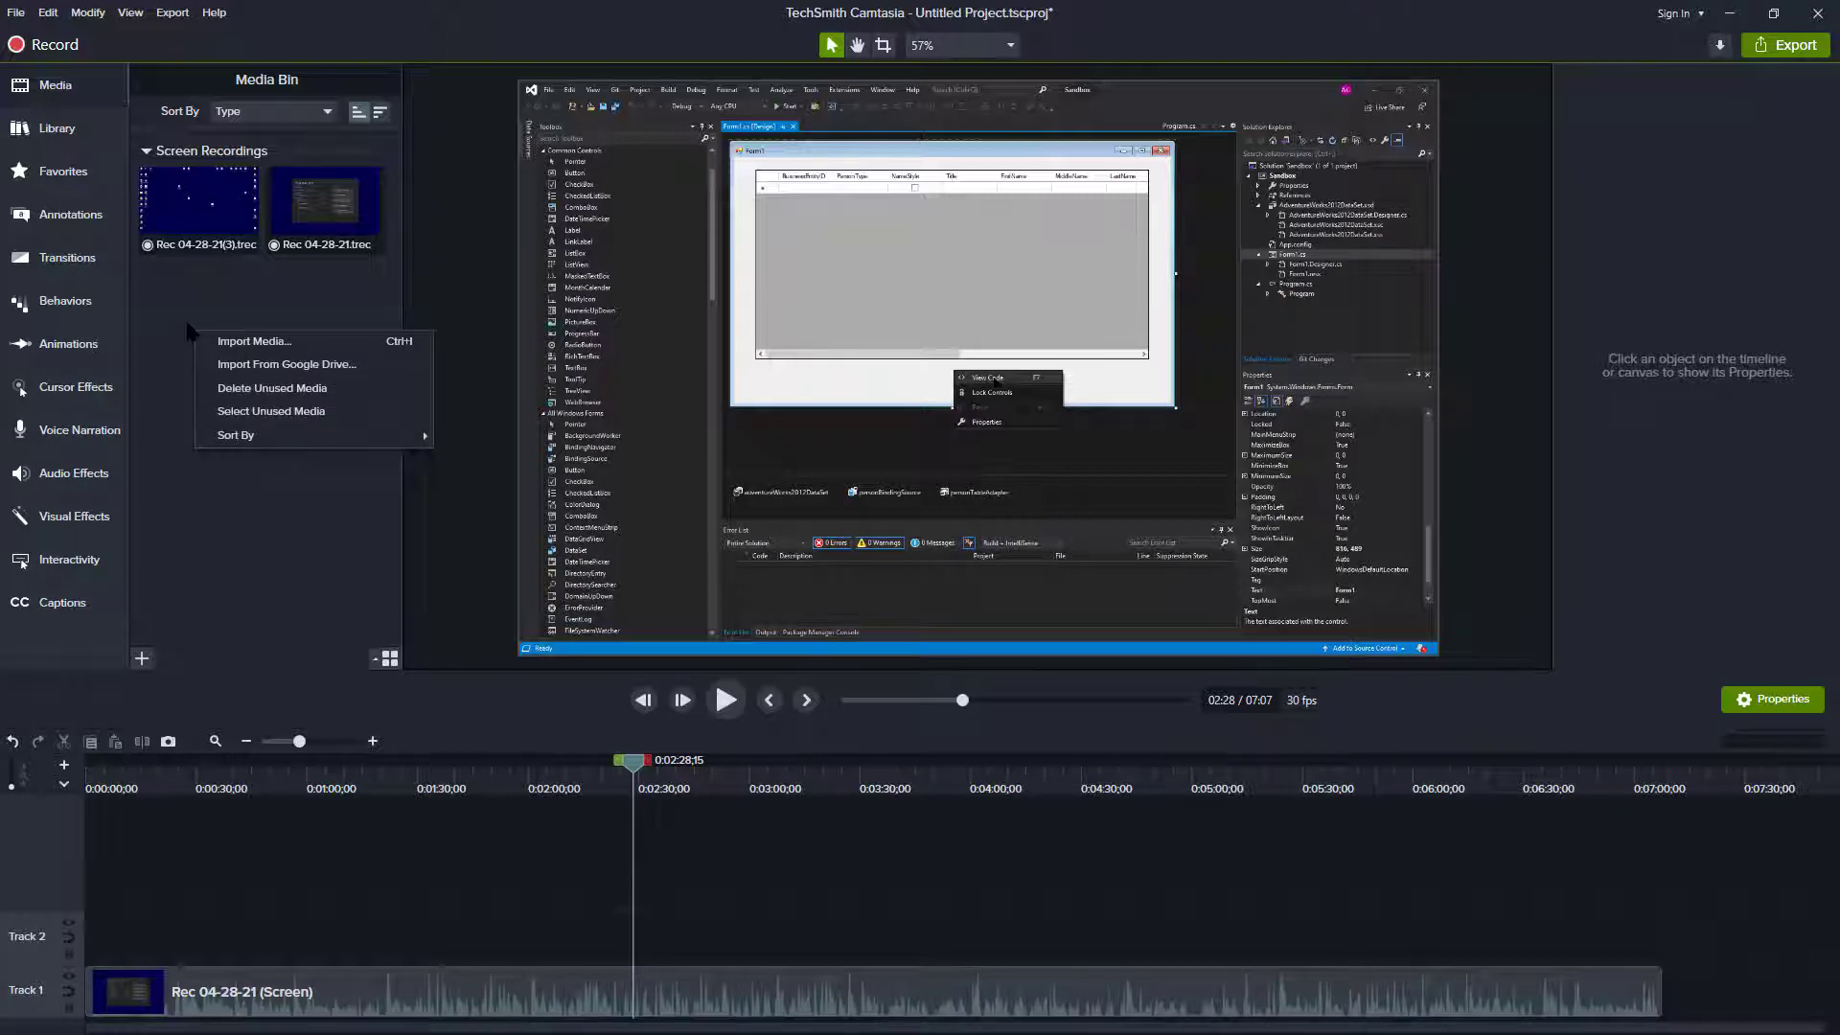
Import audio.mp3 into the Media Bin under a new Audio group.
{"action": "left_click", "coordinate": [253, 340]}
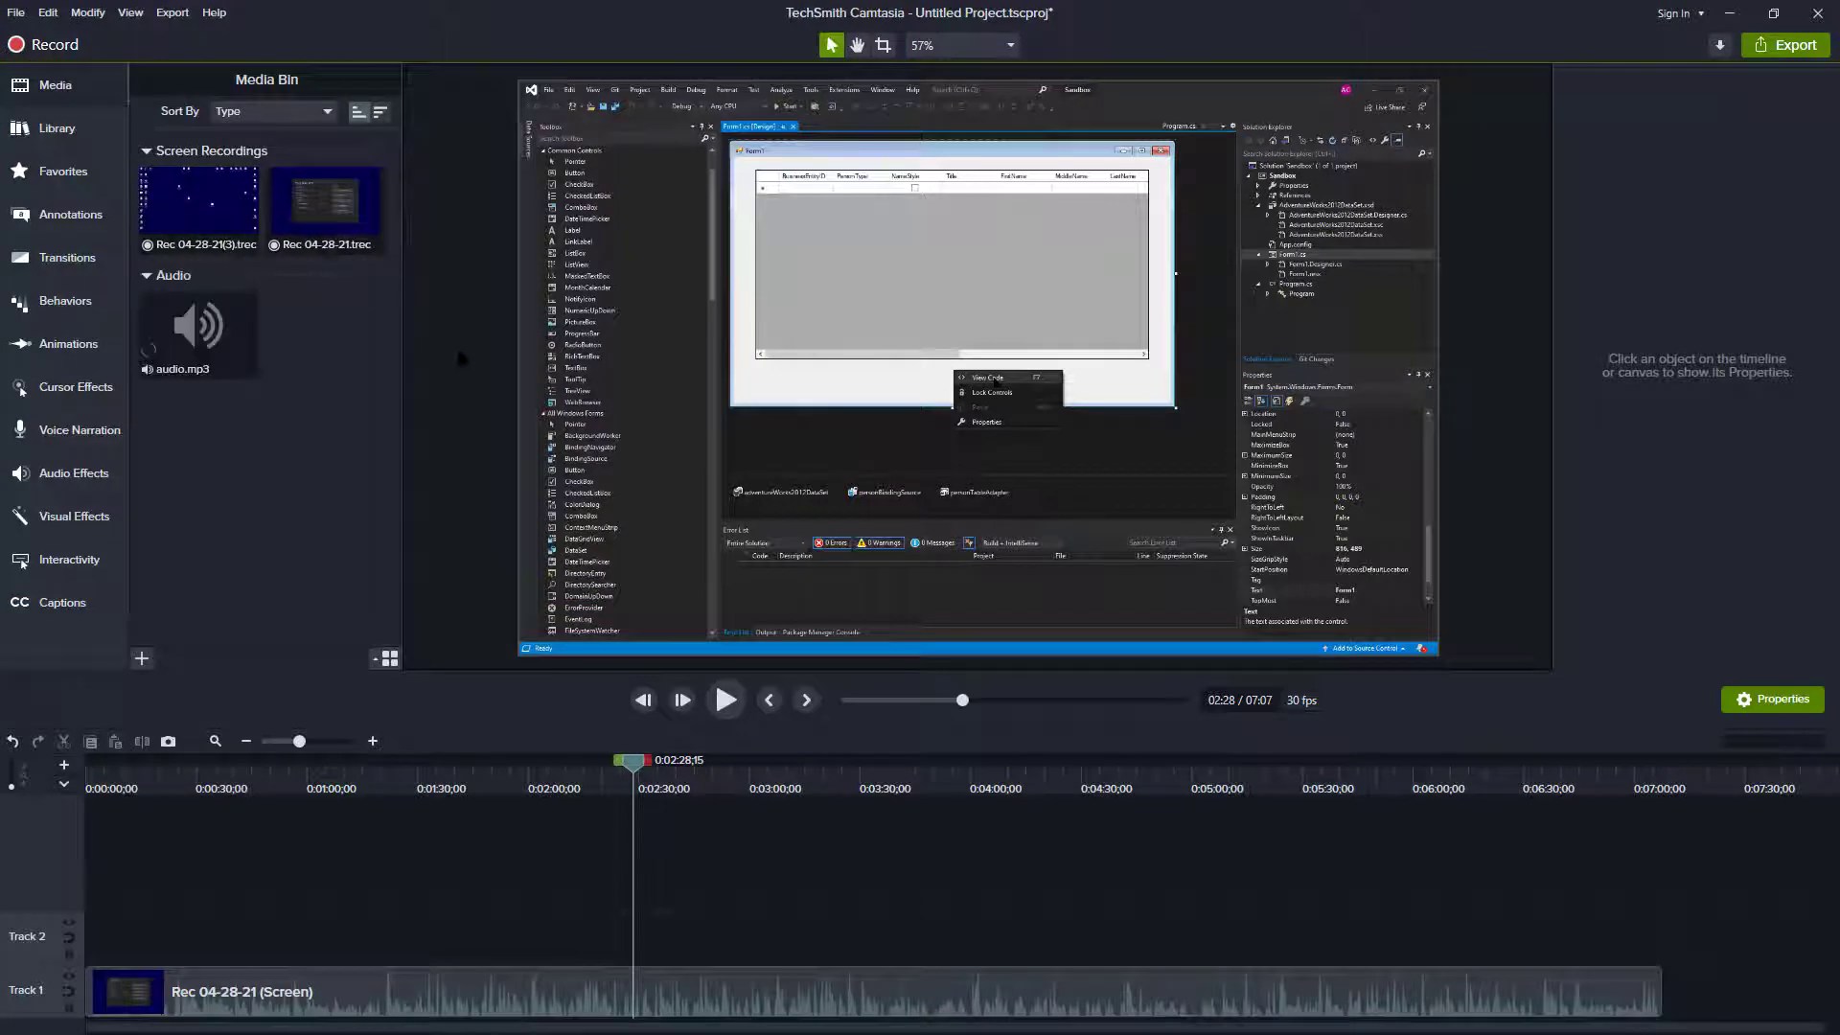
{"action": "mouse_move", "coordinate": [958, 967]}
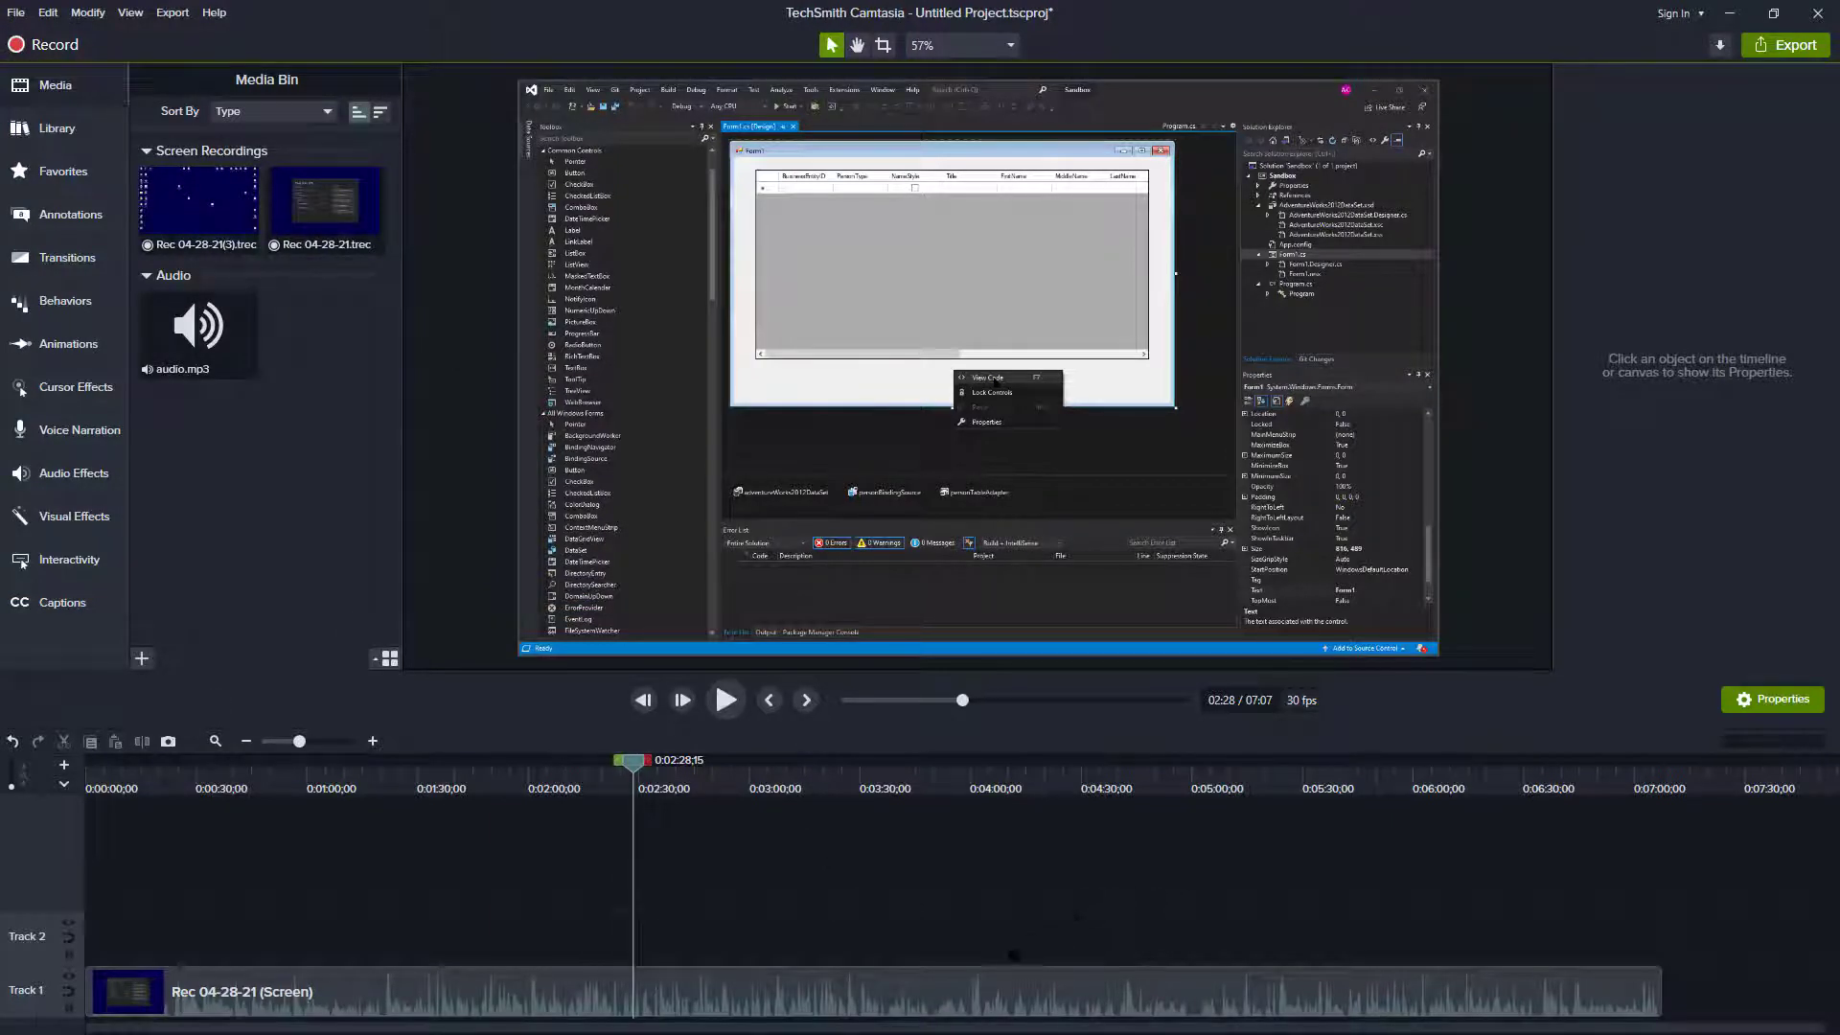
{"action": "mouse_move", "coordinate": [890, 1004]}
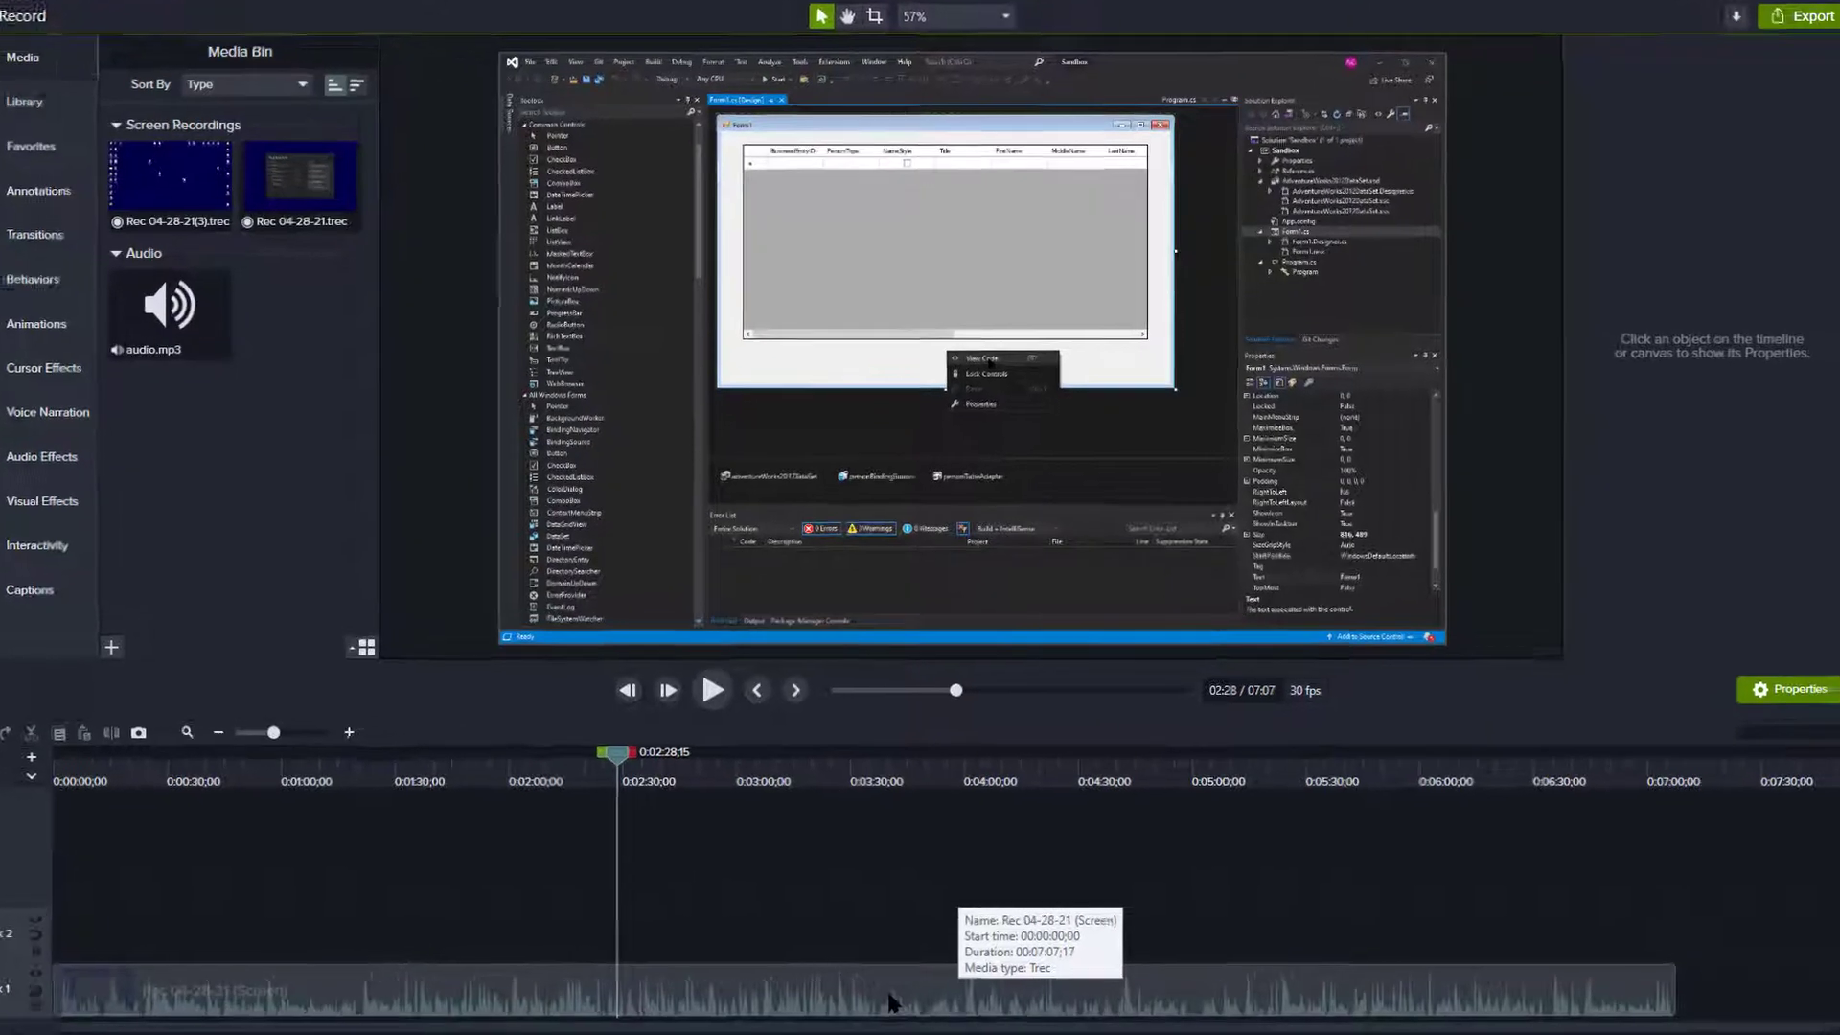
Silence the Track 1 screen clip's original audio and deselect the timeline clips.
{"action": "right_click", "coordinate": [892, 998]}
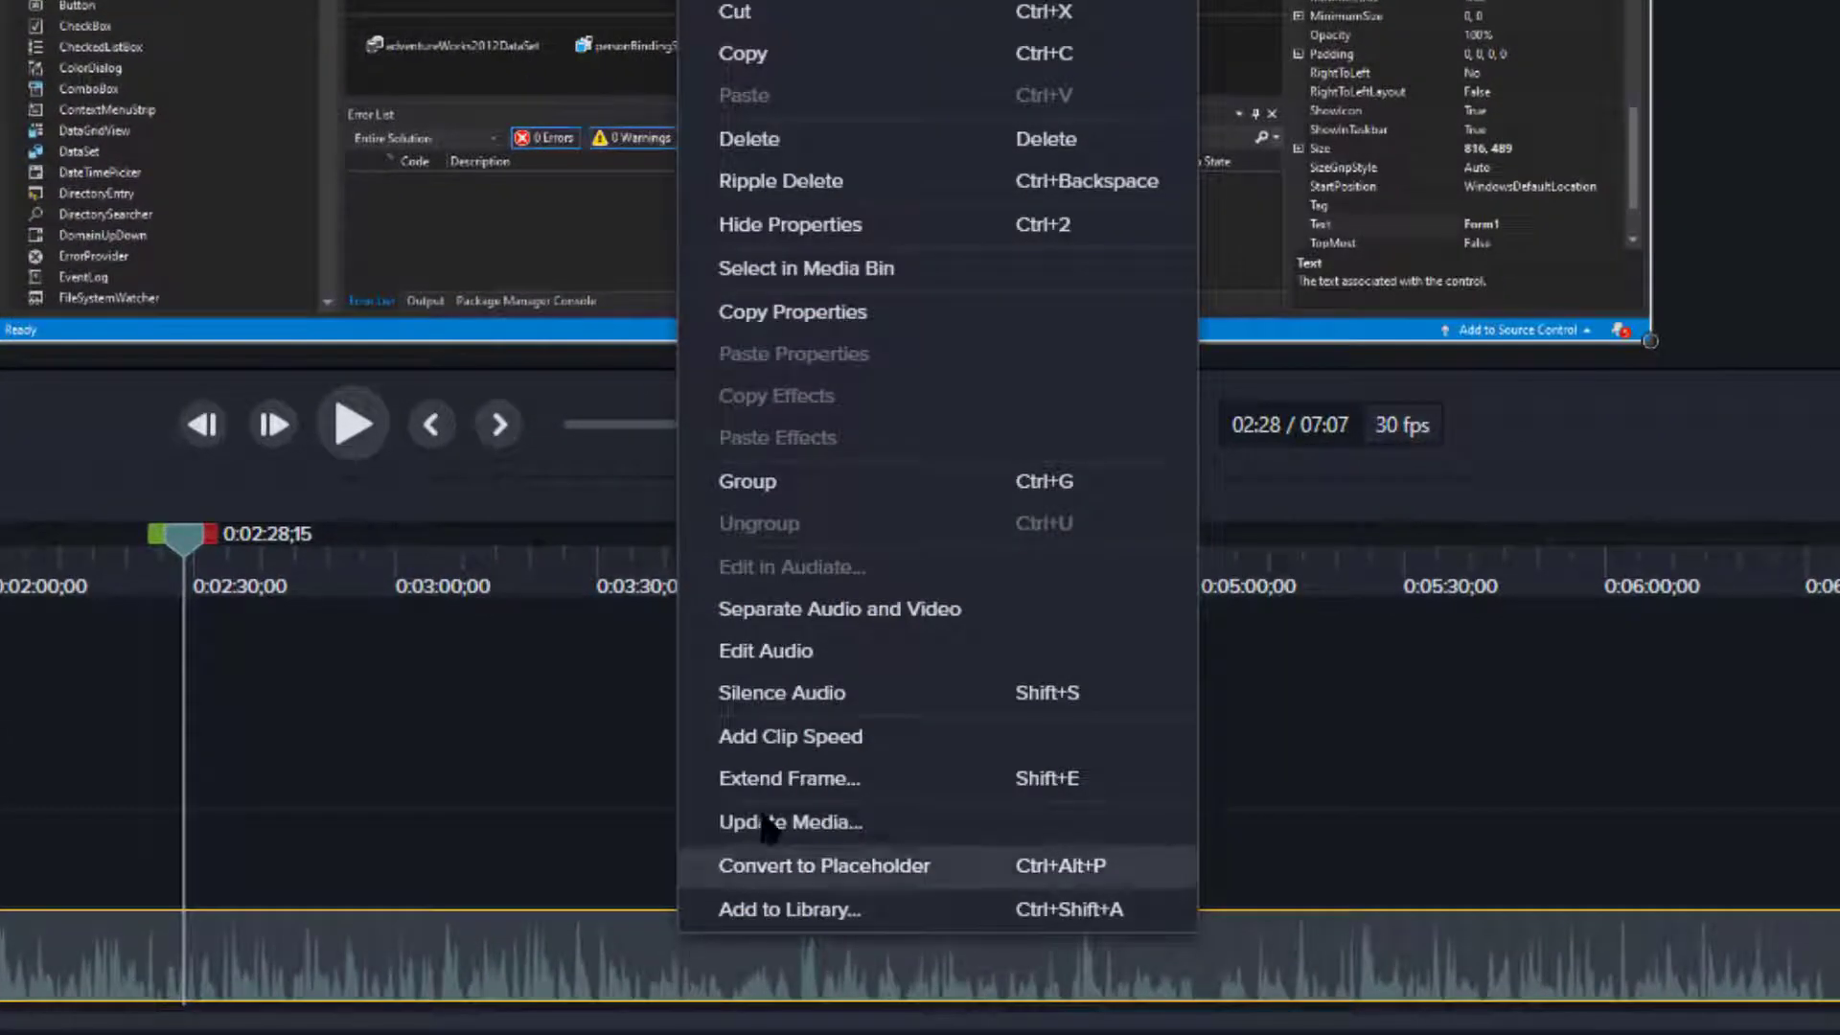
{"action": "mouse_move", "coordinate": [1012, 610]}
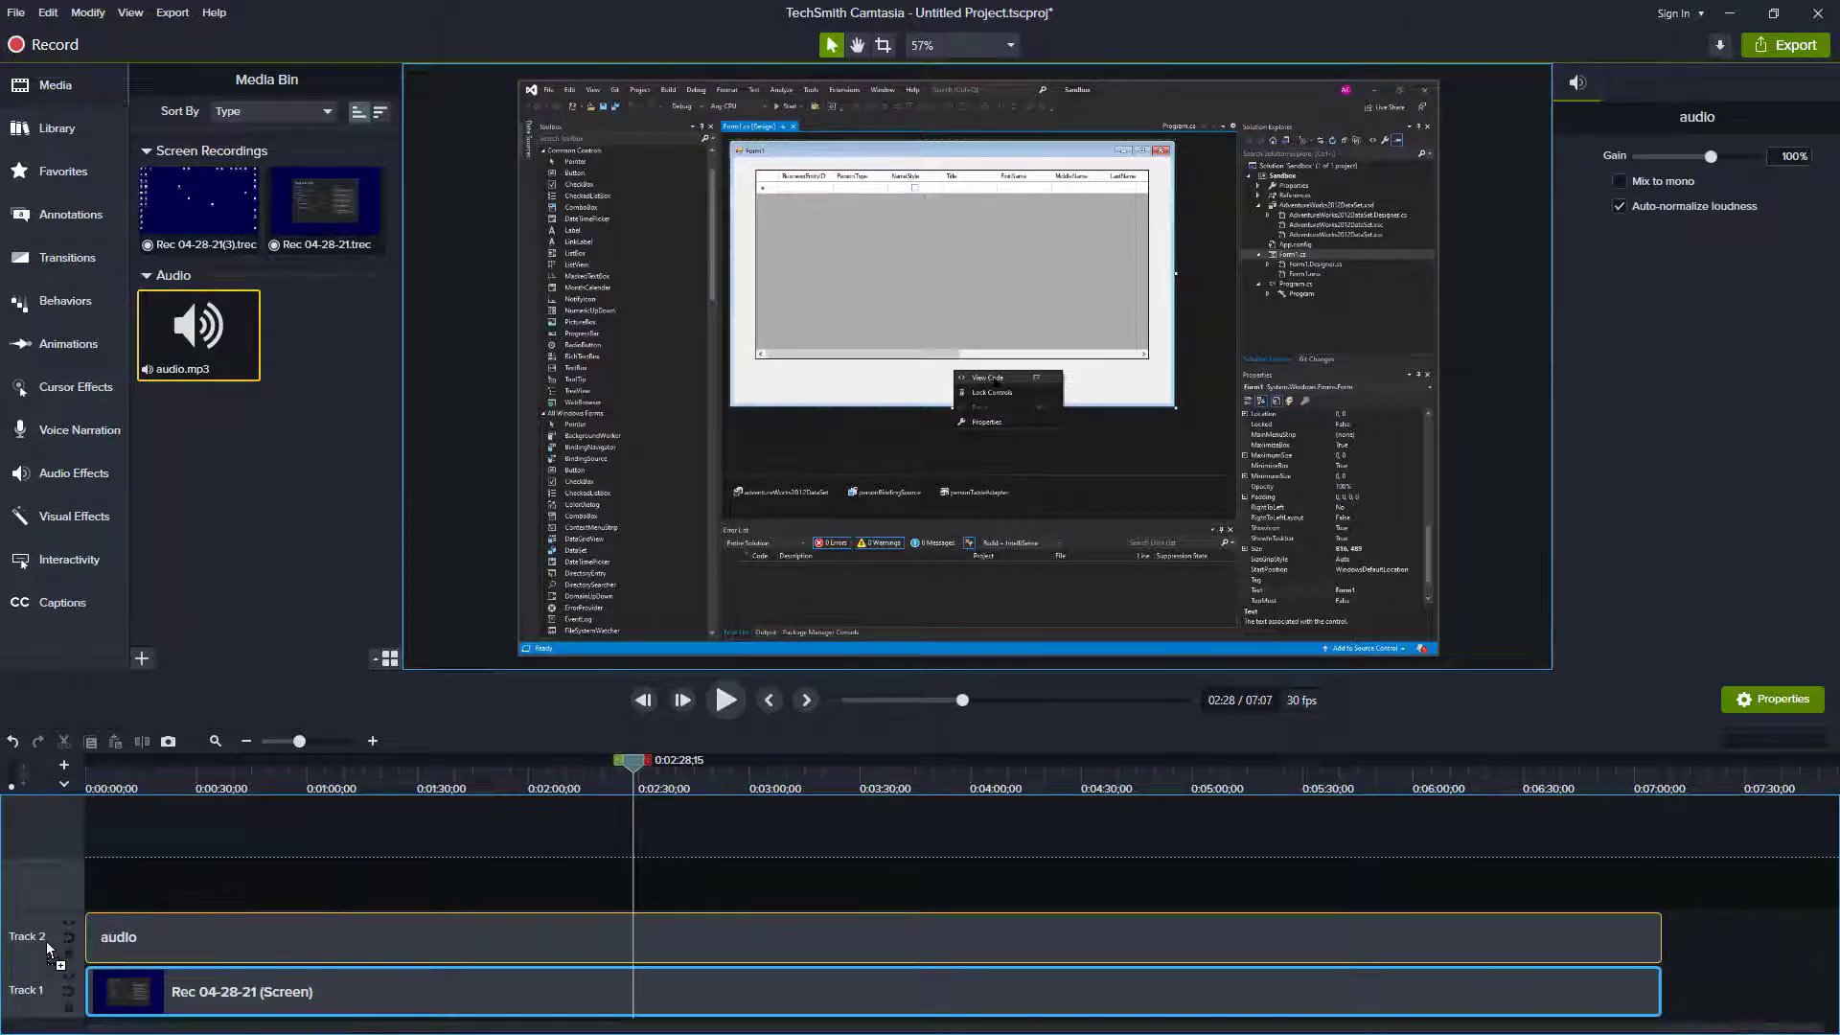
{"action": "left_click", "coordinate": [469, 851]}
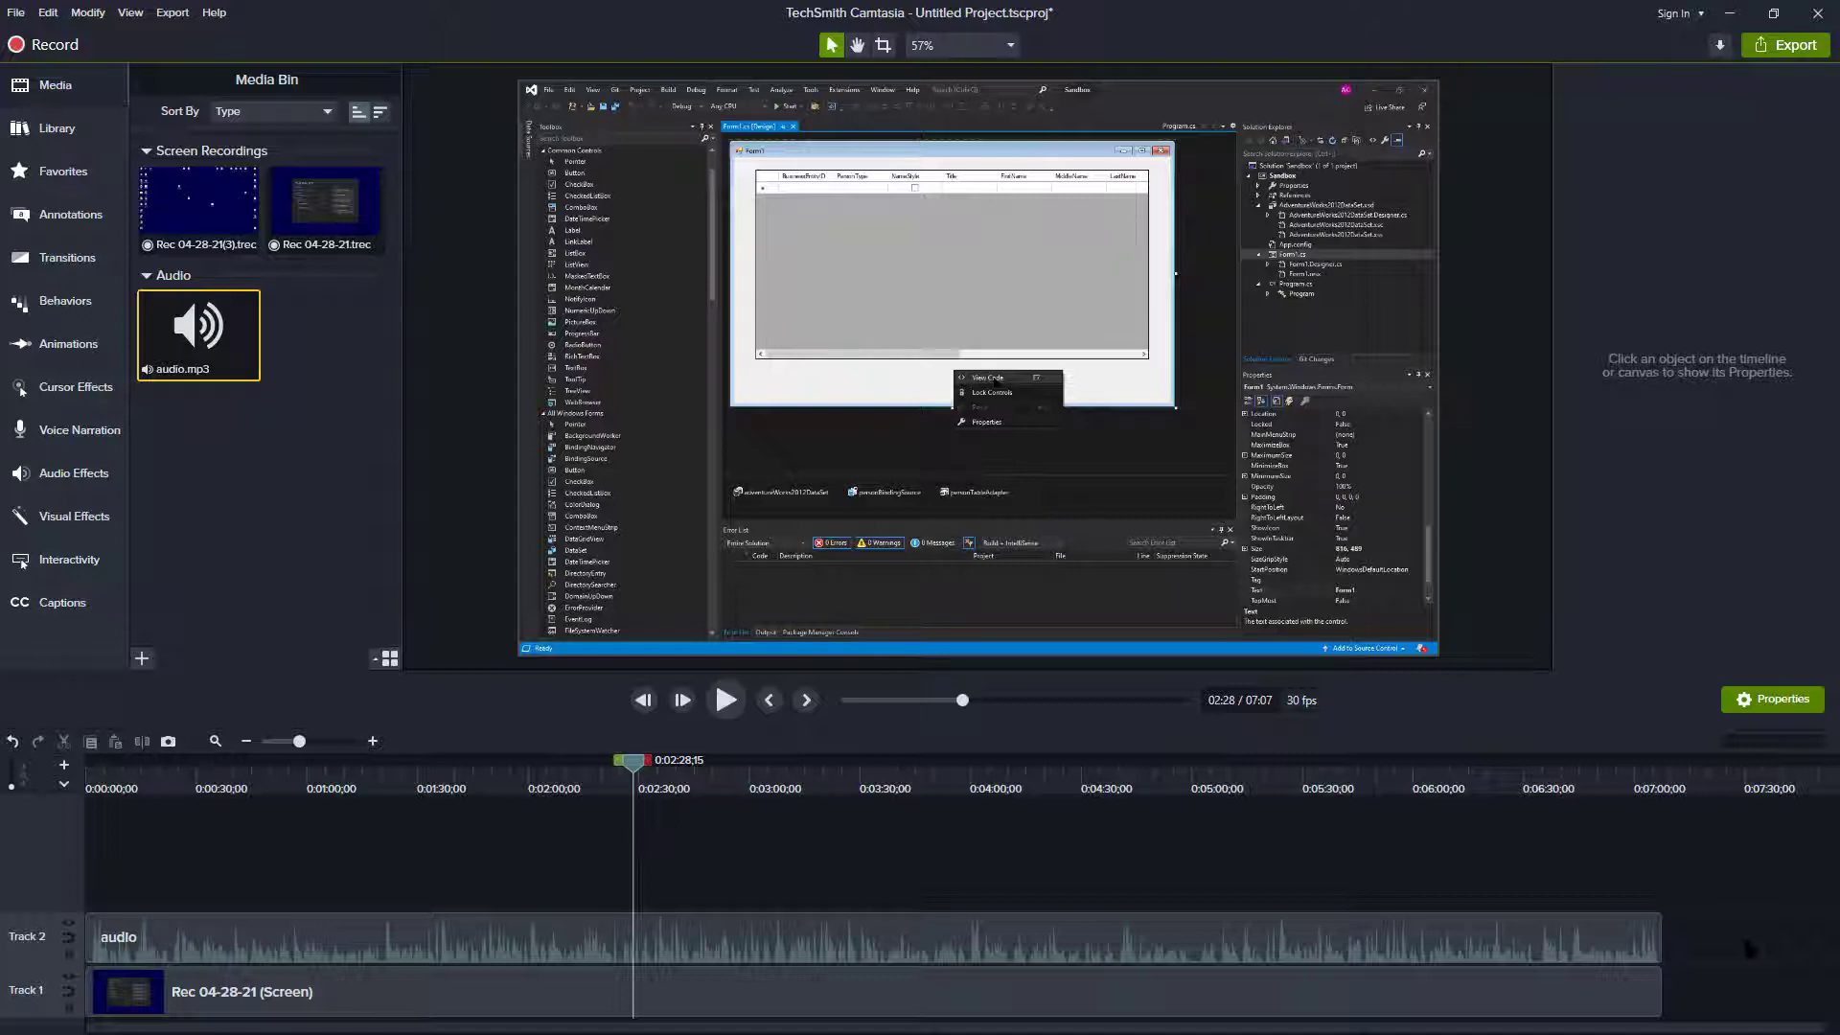
{"action": "mouse_move", "coordinate": [1167, 883]}
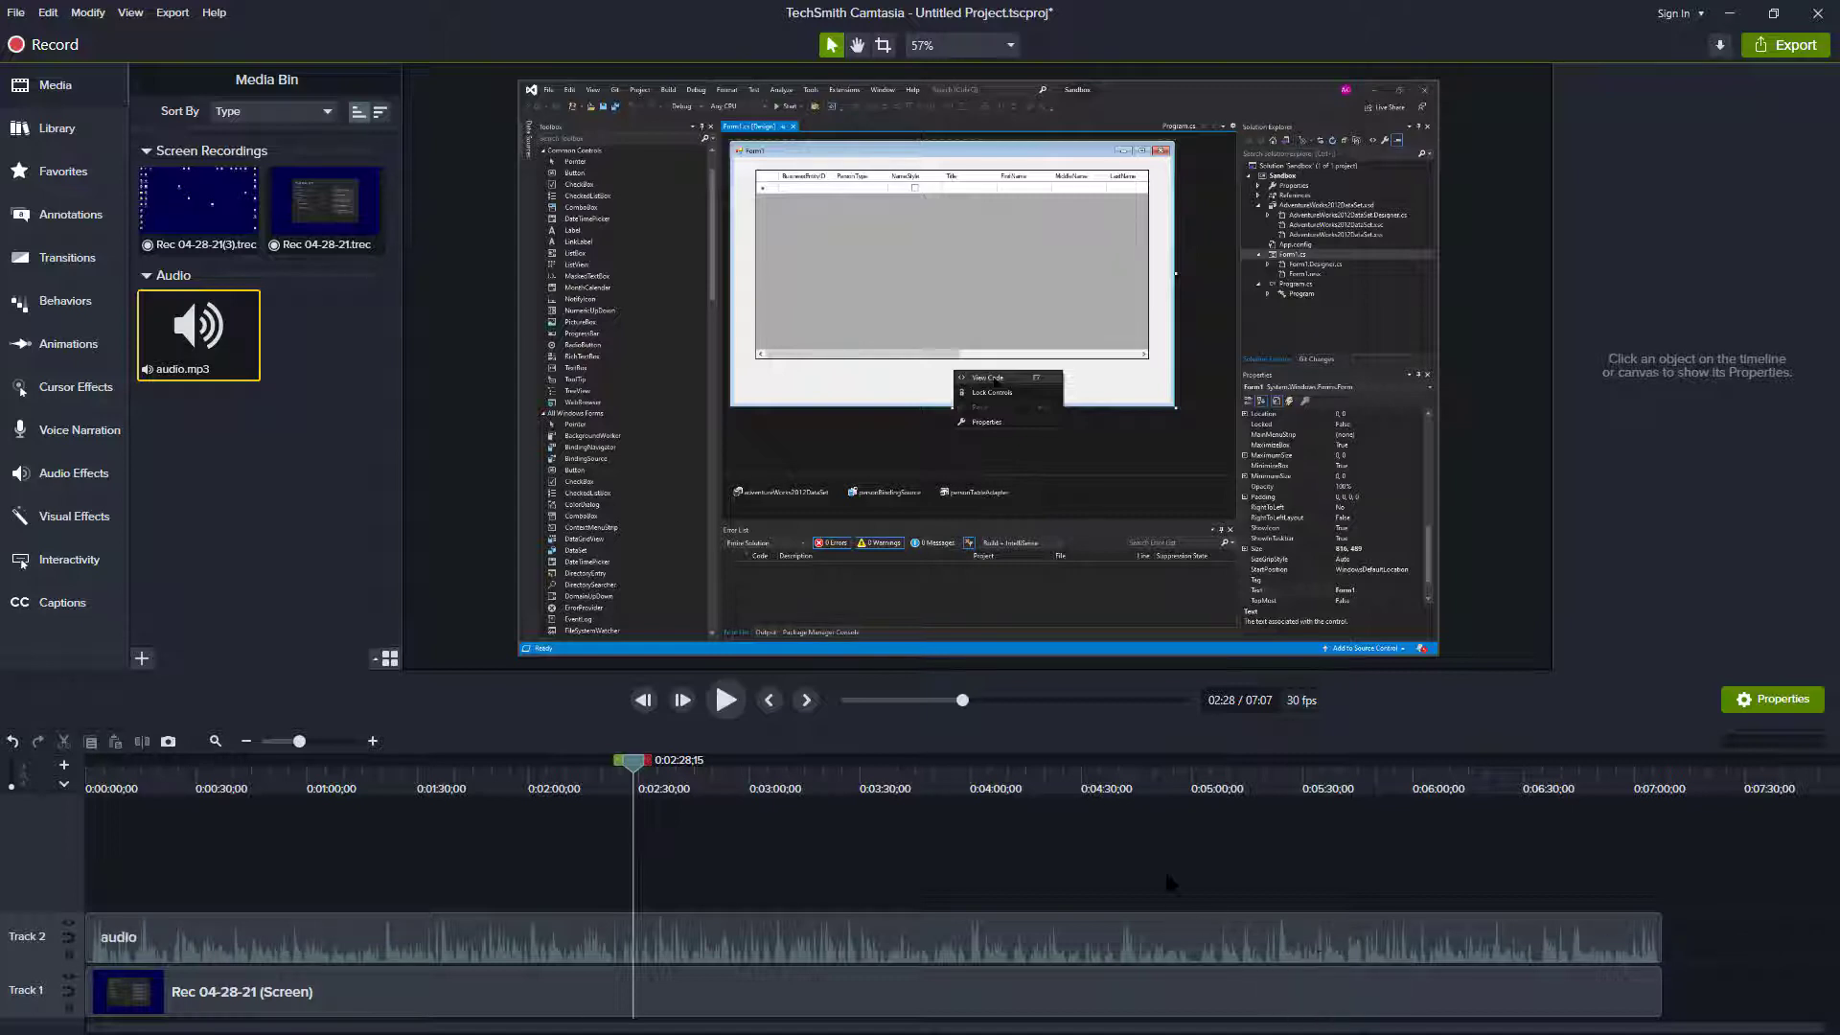
{"action": "mouse_move", "coordinate": [1171, 888]}
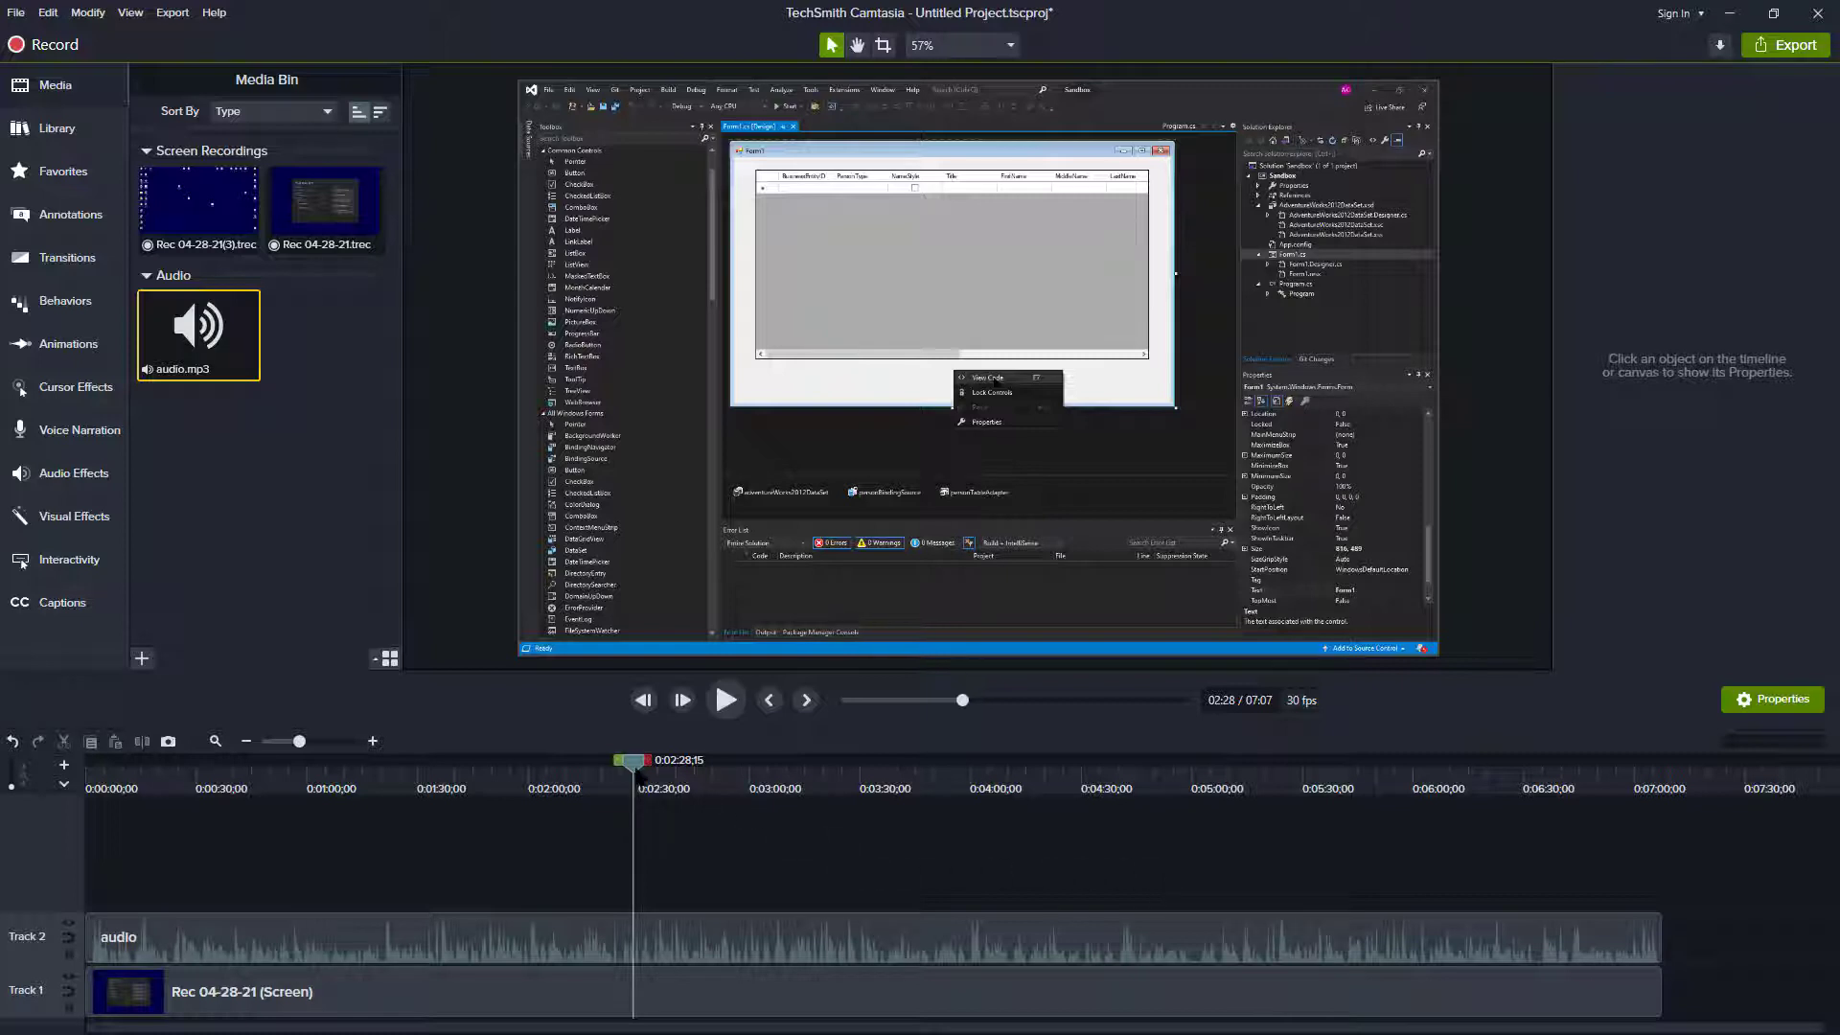